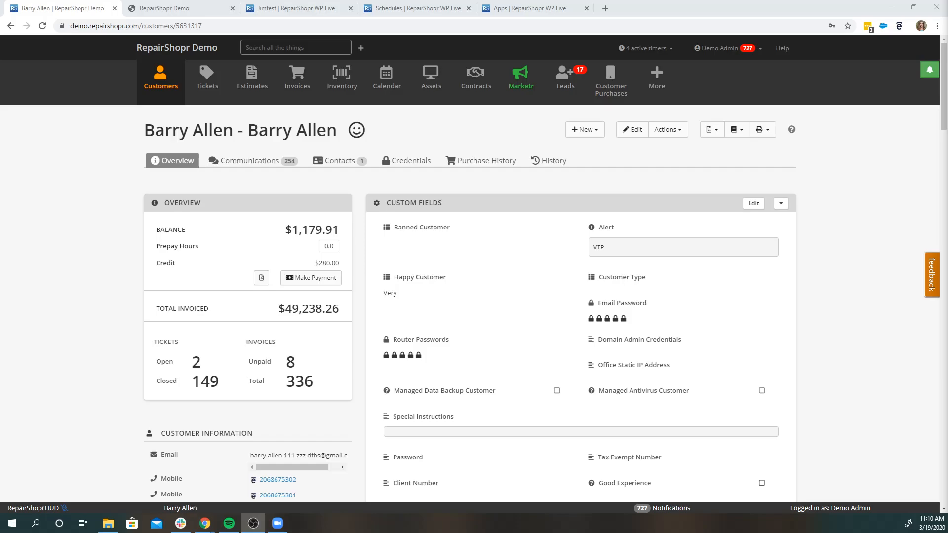
{"action": "mouse_move", "coordinate": [251, 419]}
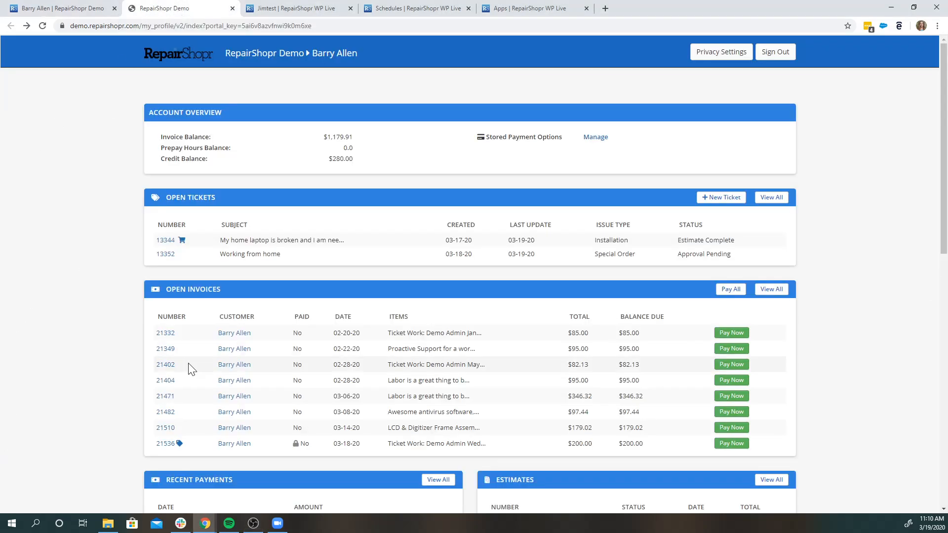
{"action": "mouse_move", "coordinate": [569, 190]}
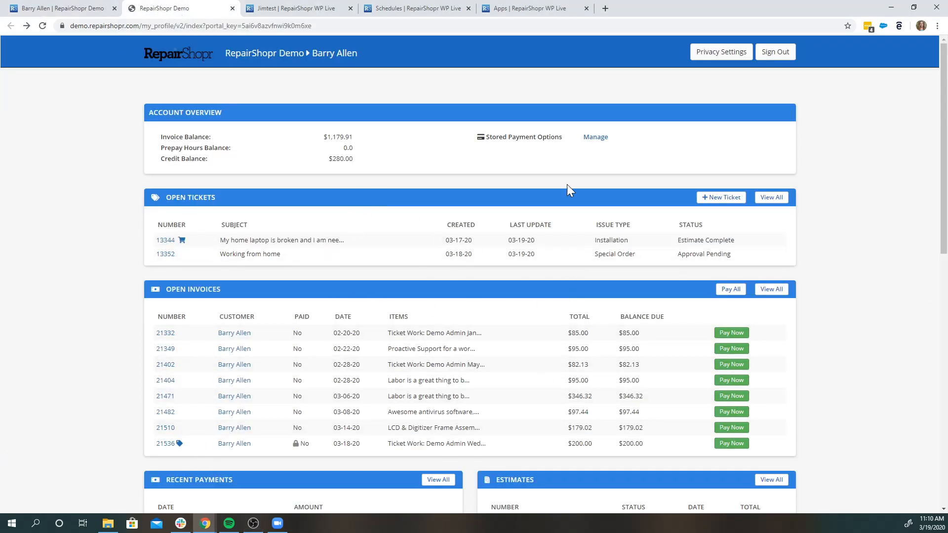
{"action": "mouse_move", "coordinate": [561, 283]}
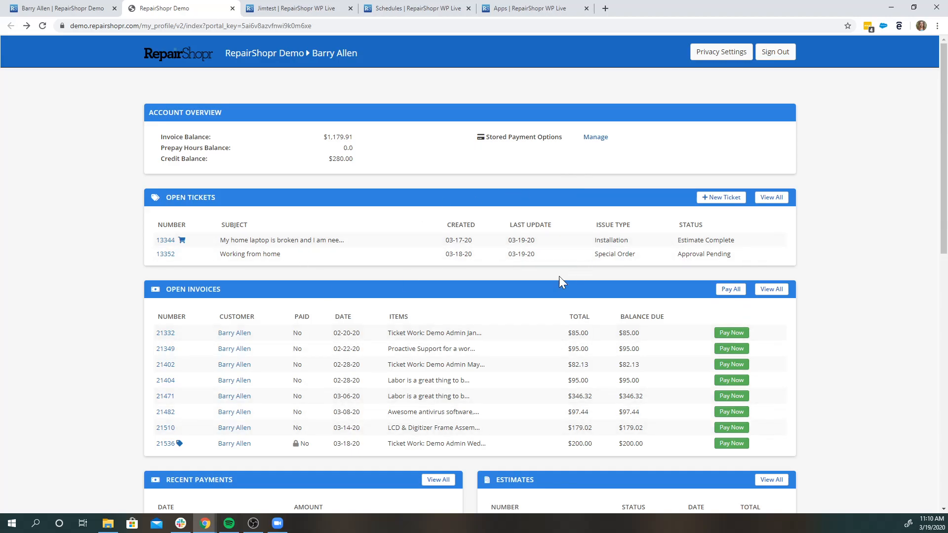
{"action": "mouse_move", "coordinate": [275, 345]}
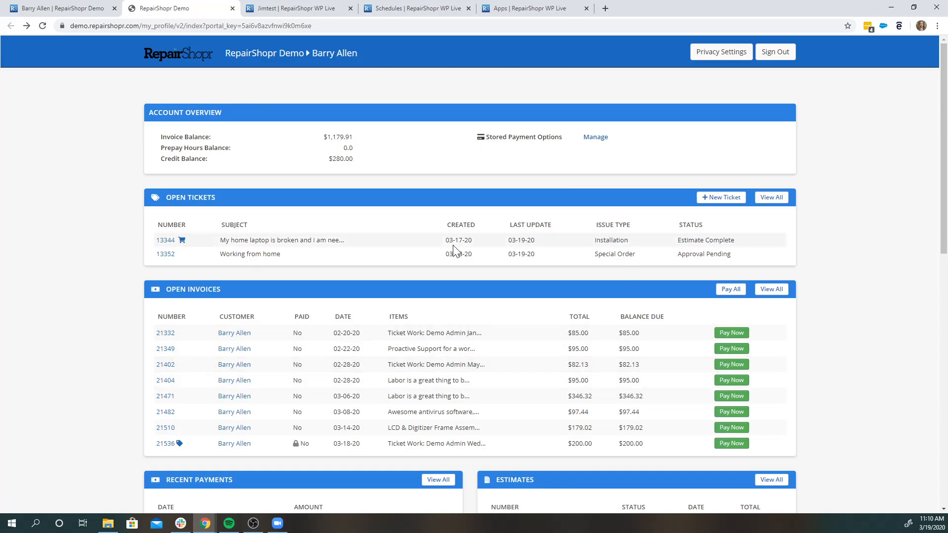
{"action": "mouse_move", "coordinate": [596, 137]}
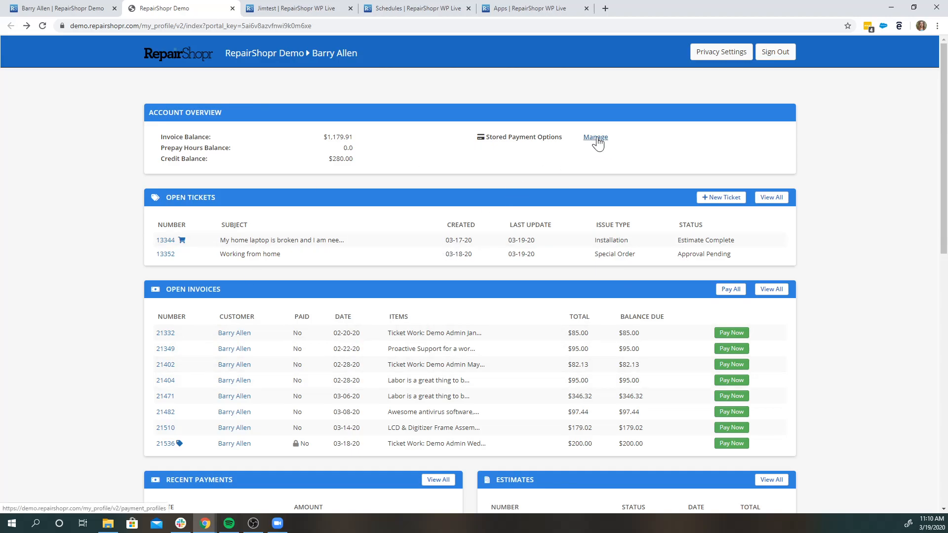
{"action": "left_click", "coordinate": [595, 138]}
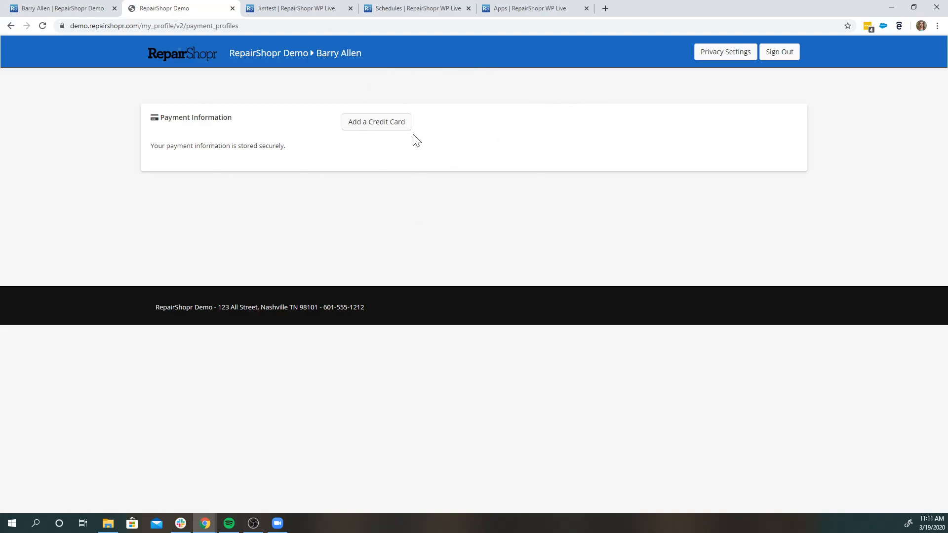
{"action": "mouse_move", "coordinate": [420, 186]}
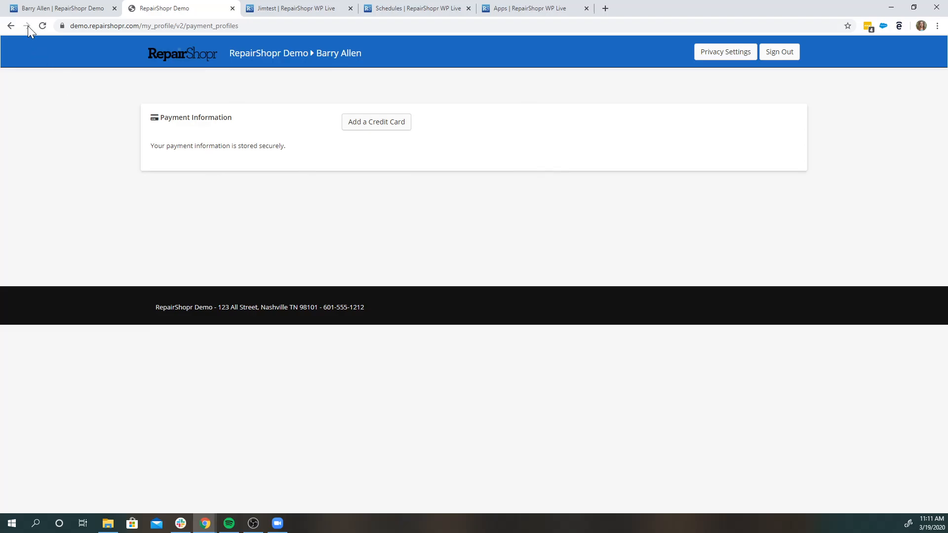
{"action": "left_click", "coordinate": [27, 25]}
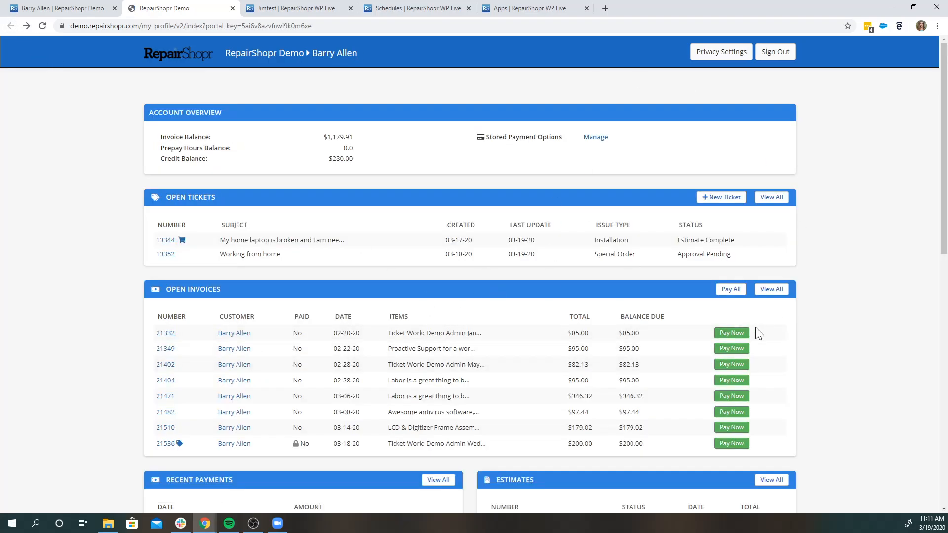
{"action": "mouse_move", "coordinate": [596, 379]}
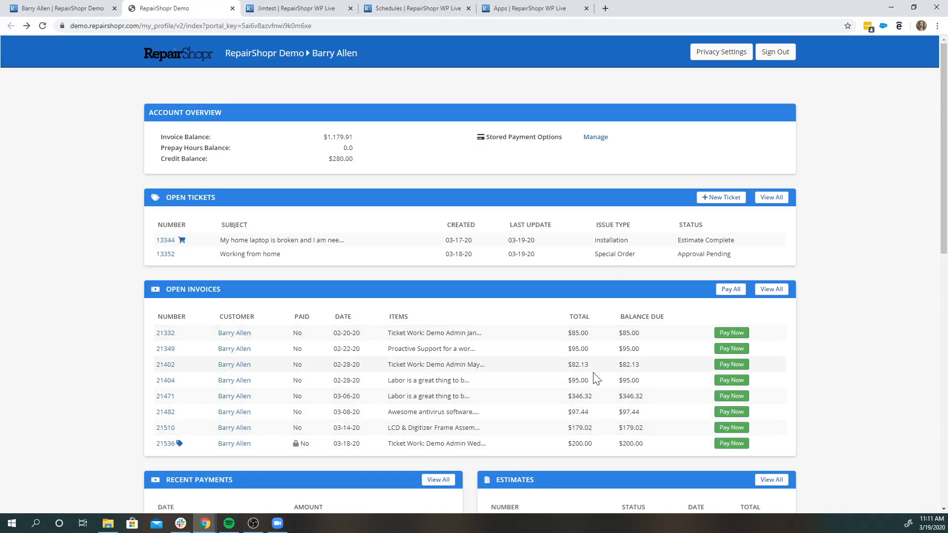
{"action": "mouse_move", "coordinate": [731, 333]}
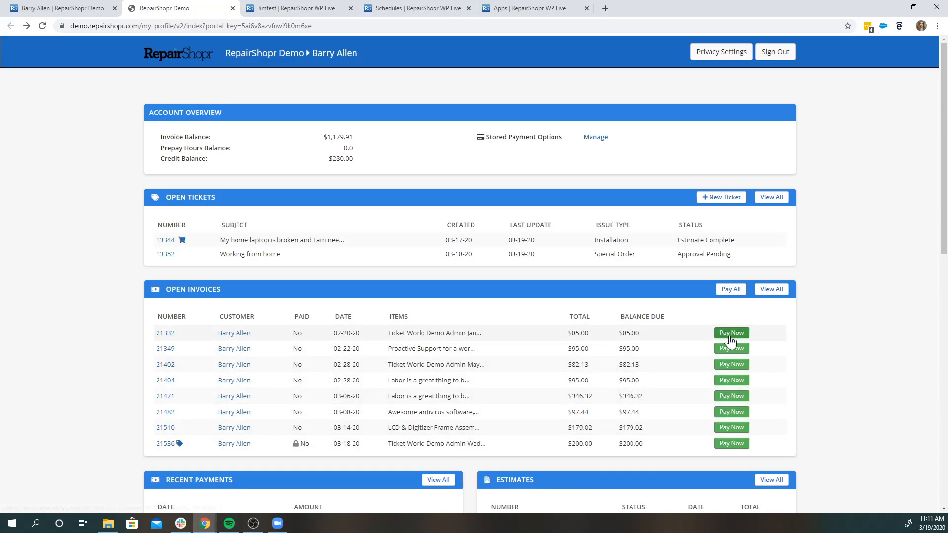
{"action": "left_click", "coordinate": [731, 333]}
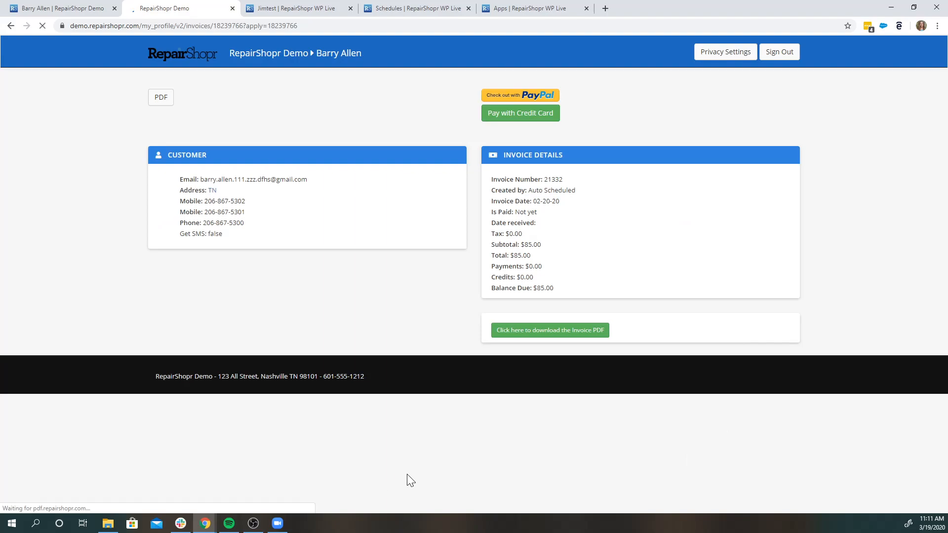
{"action": "mouse_move", "coordinate": [376, 339]}
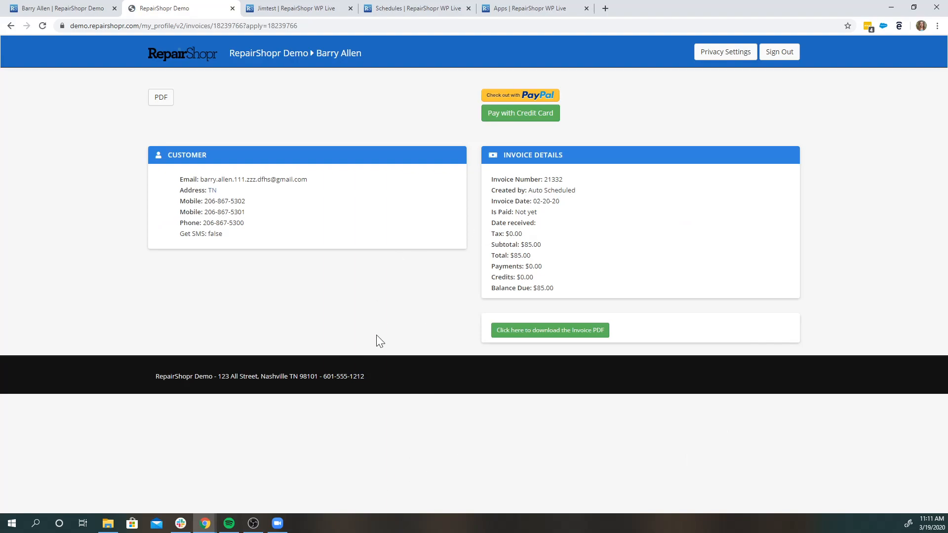
{"action": "mouse_move", "coordinate": [496, 102]}
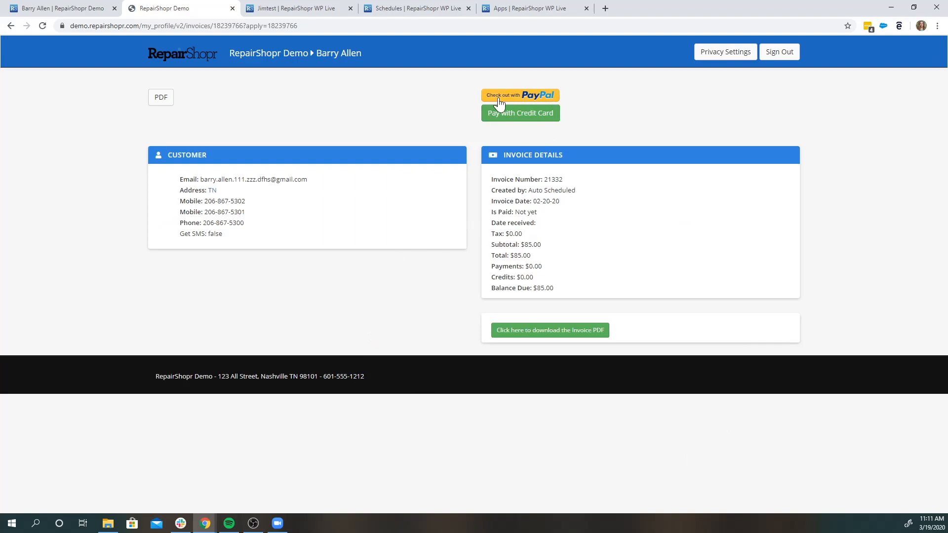
{"action": "mouse_move", "coordinate": [534, 108]}
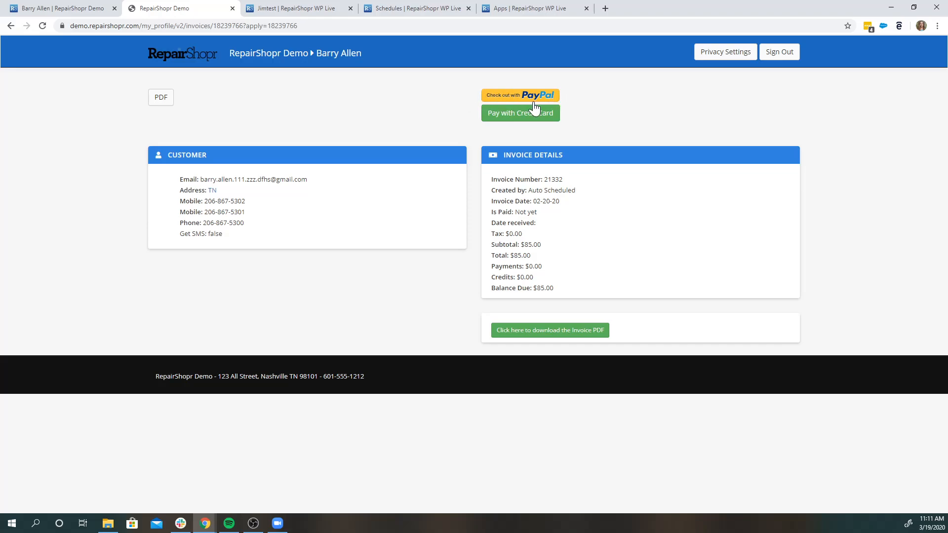
{"action": "left_click", "coordinate": [519, 114]}
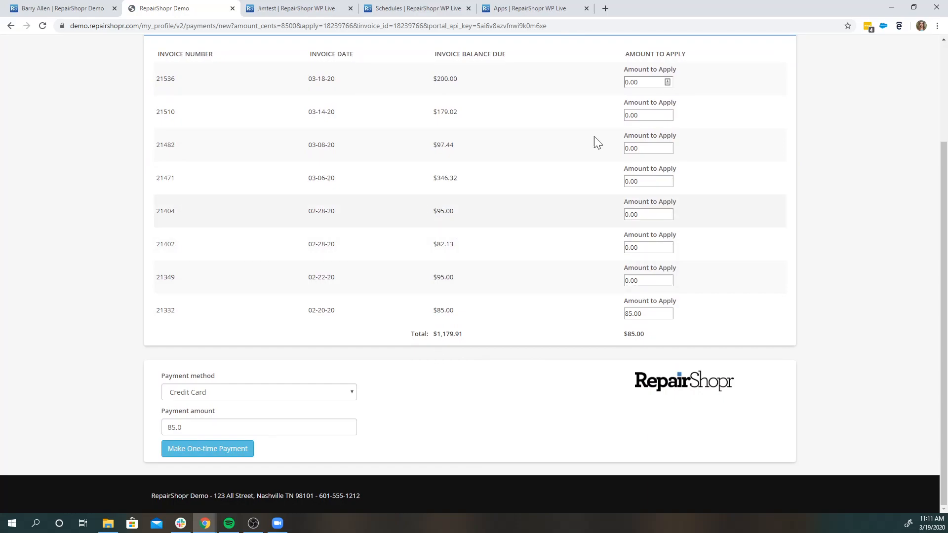
{"action": "scroll", "scroll_direction": "up", "scroll_amount": 3}
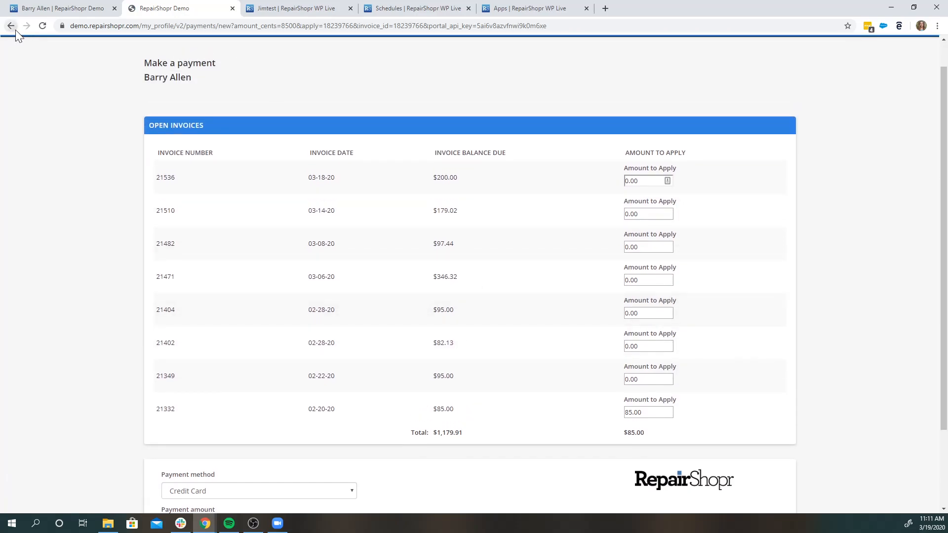
{"action": "left_click", "coordinate": [11, 25]}
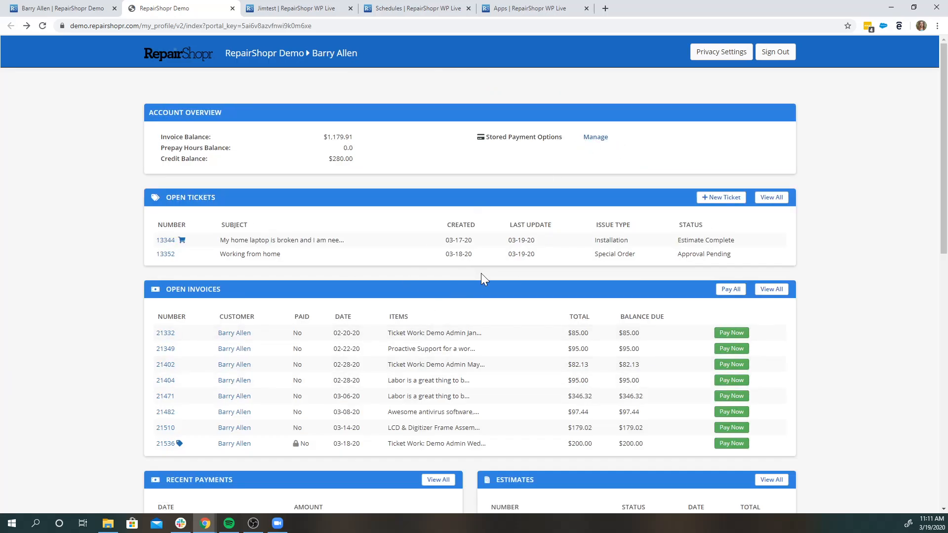
{"action": "mouse_move", "coordinate": [818, 268]}
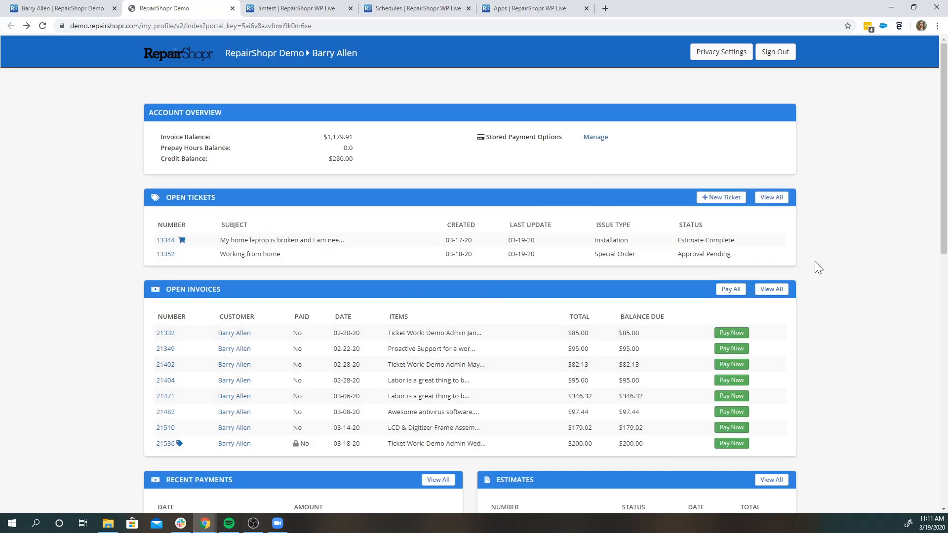
{"action": "mouse_move", "coordinate": [369, 342]}
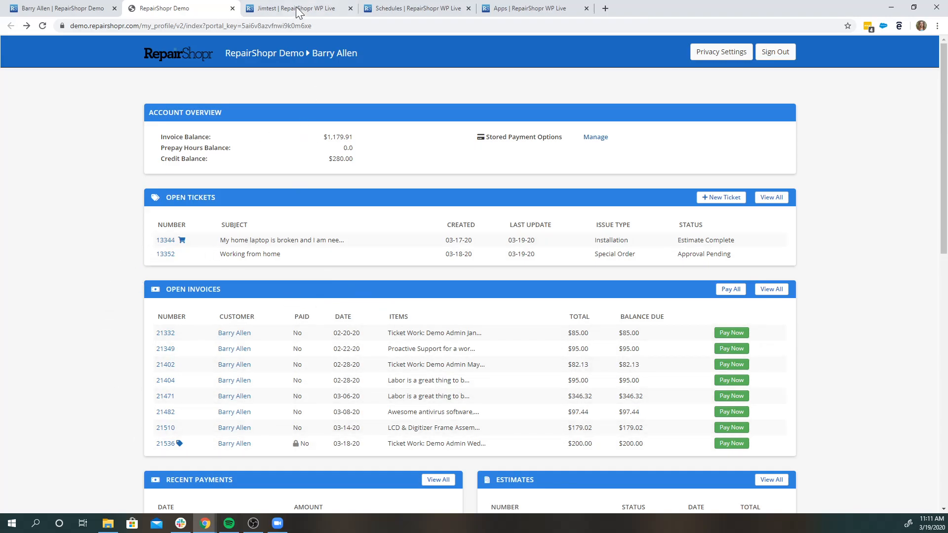
- From customer Jimtest's record, open overdue invoice #1019 ($1.00) and begin taking payment
{"action": "left_click", "coordinate": [296, 8]}
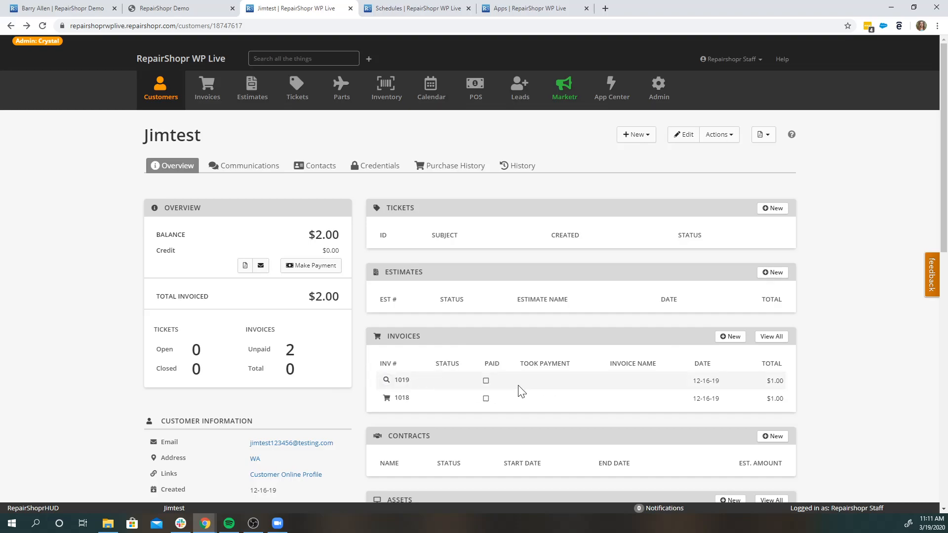
{"action": "mouse_move", "coordinate": [612, 394]}
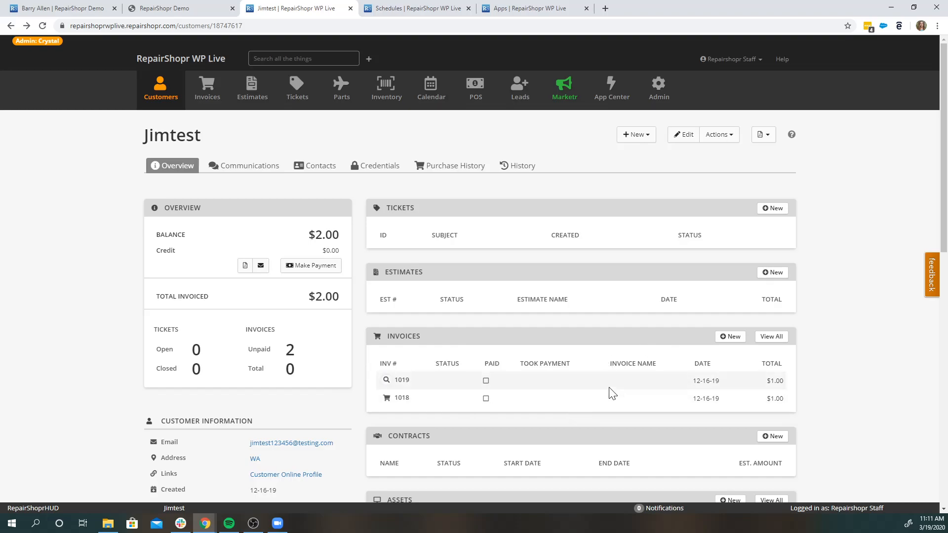
{"action": "left_click", "coordinate": [402, 381]}
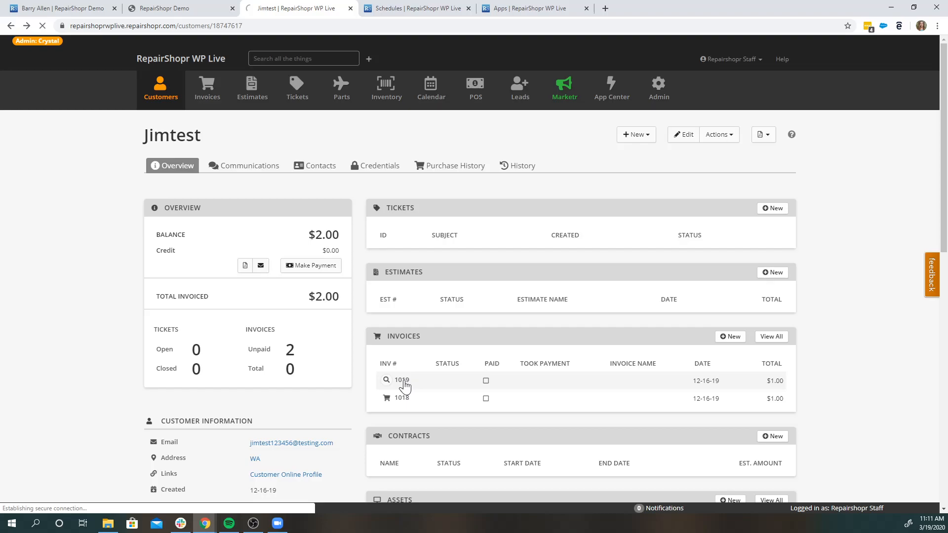
{"action": "left_click", "coordinate": [401, 381]}
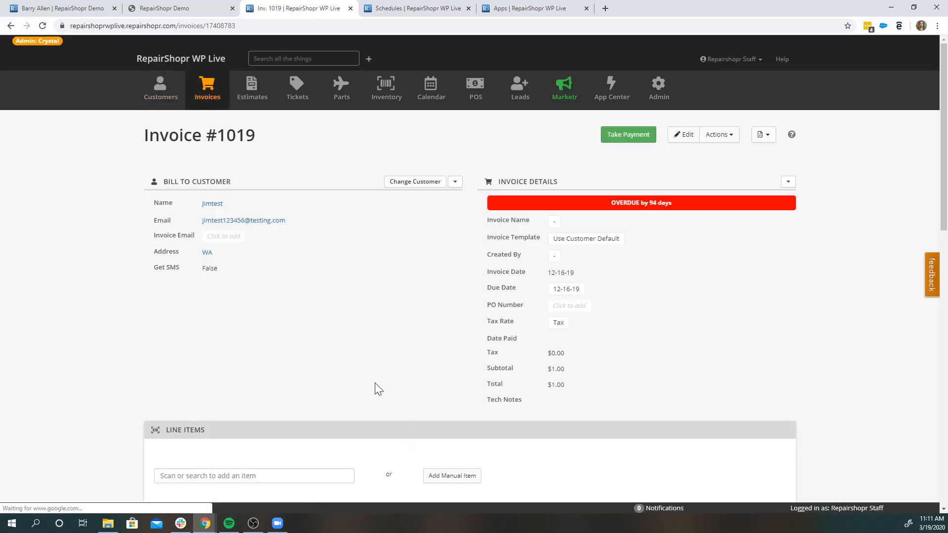
{"action": "mouse_move", "coordinate": [748, 248]}
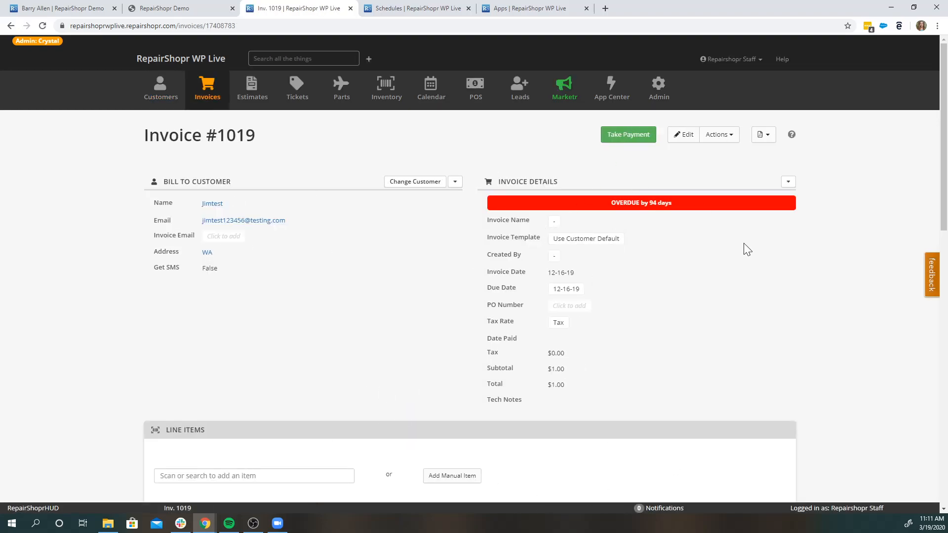
{"action": "left_click", "coordinate": [628, 134]}
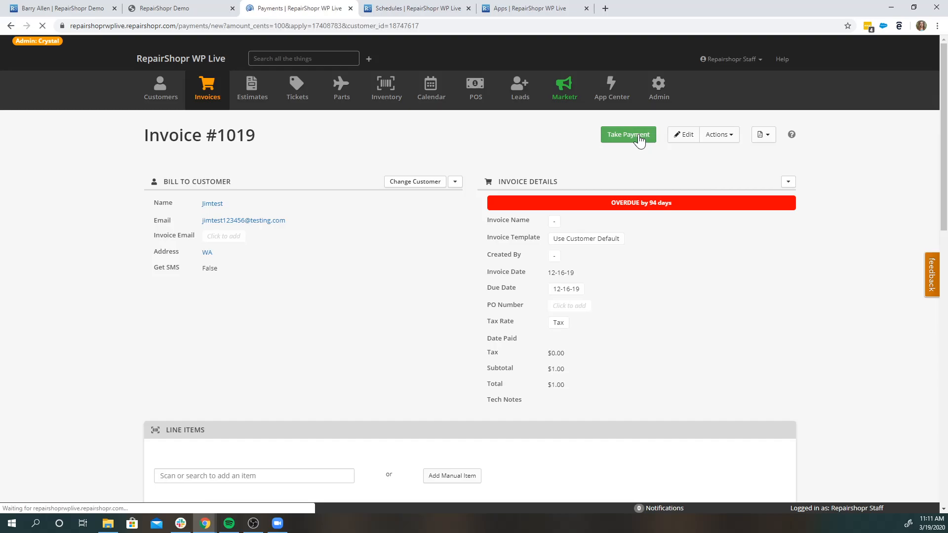
{"action": "left_click", "coordinate": [628, 134]}
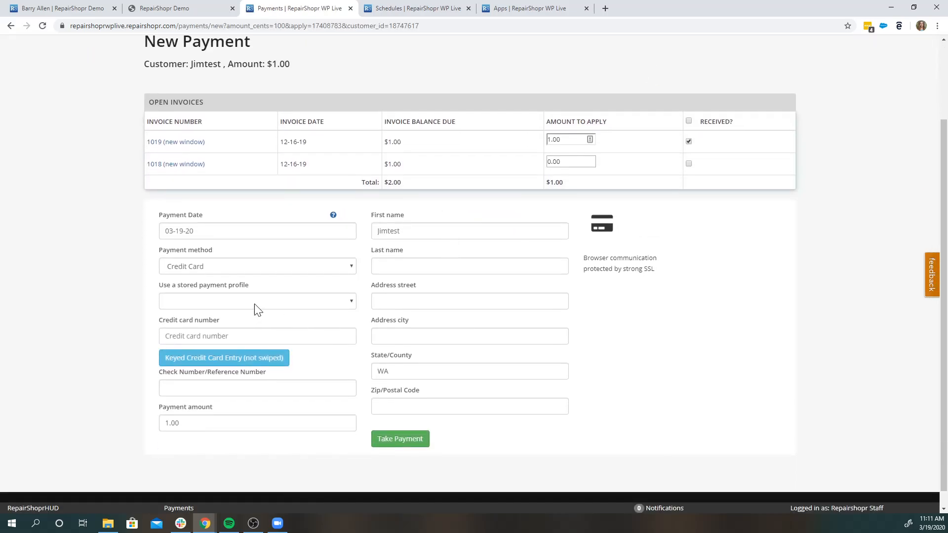
{"action": "left_click", "coordinate": [257, 301]}
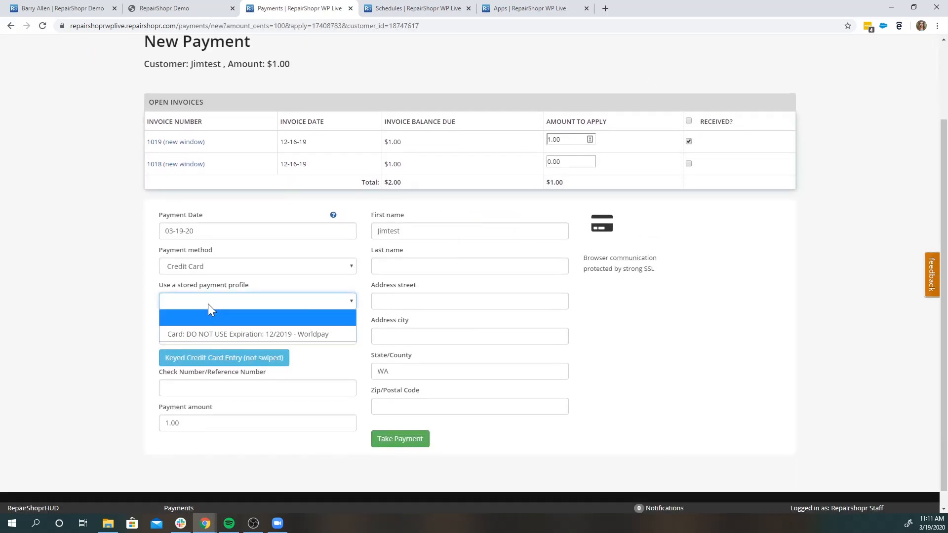
{"action": "left_click", "coordinate": [256, 318]}
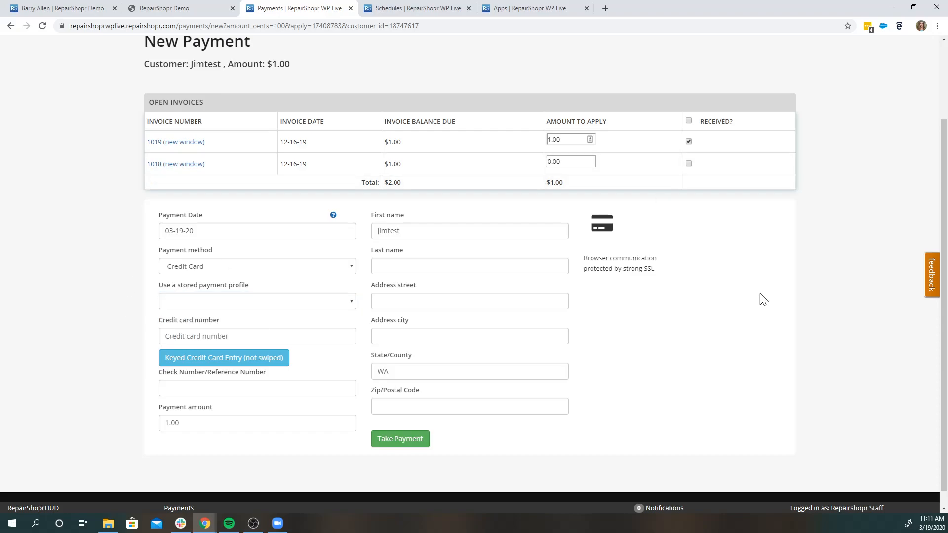
{"action": "mouse_move", "coordinate": [223, 358]}
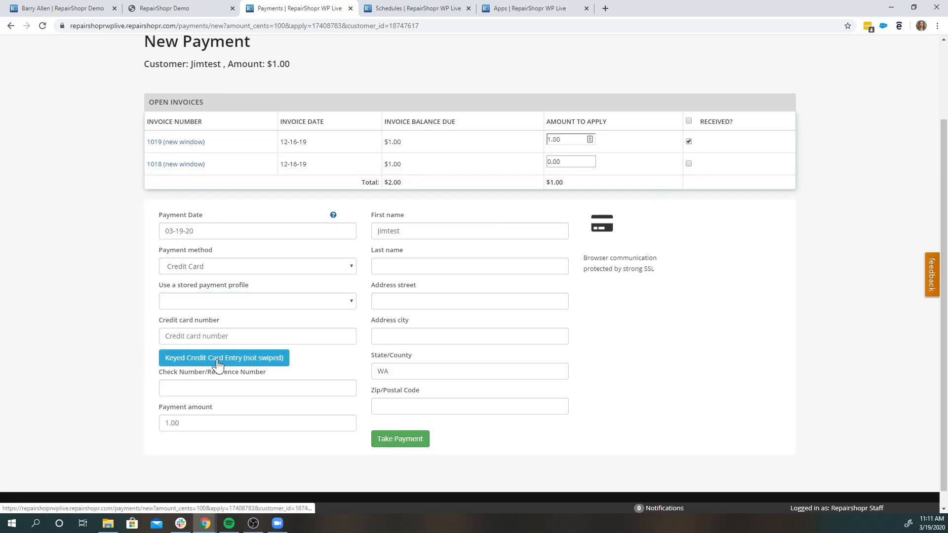
{"action": "mouse_move", "coordinate": [348, 370]}
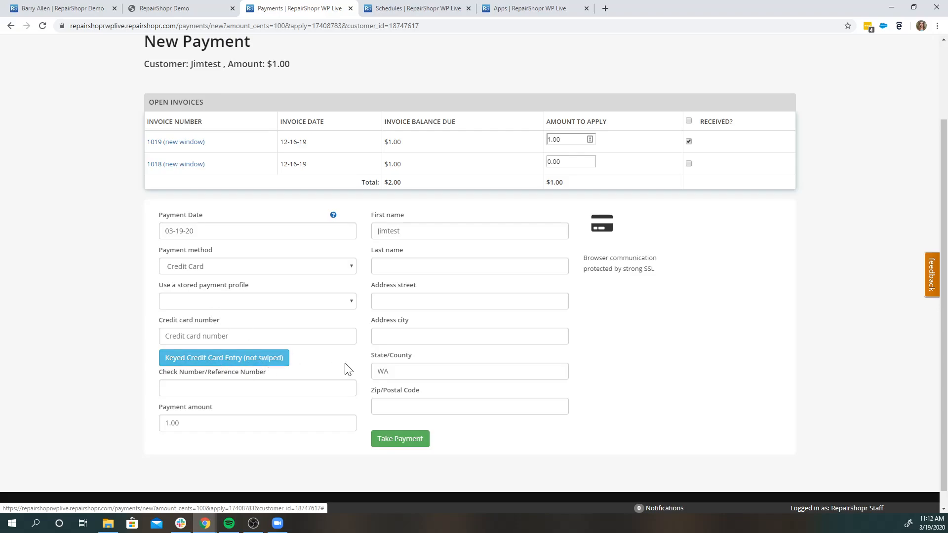
{"action": "mouse_move", "coordinate": [354, 331]}
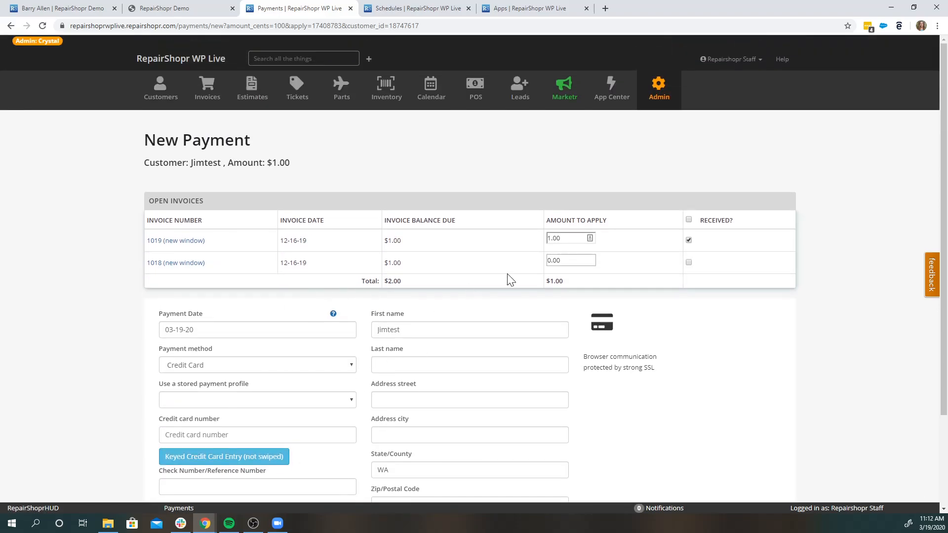
{"action": "mouse_move", "coordinate": [635, 310]}
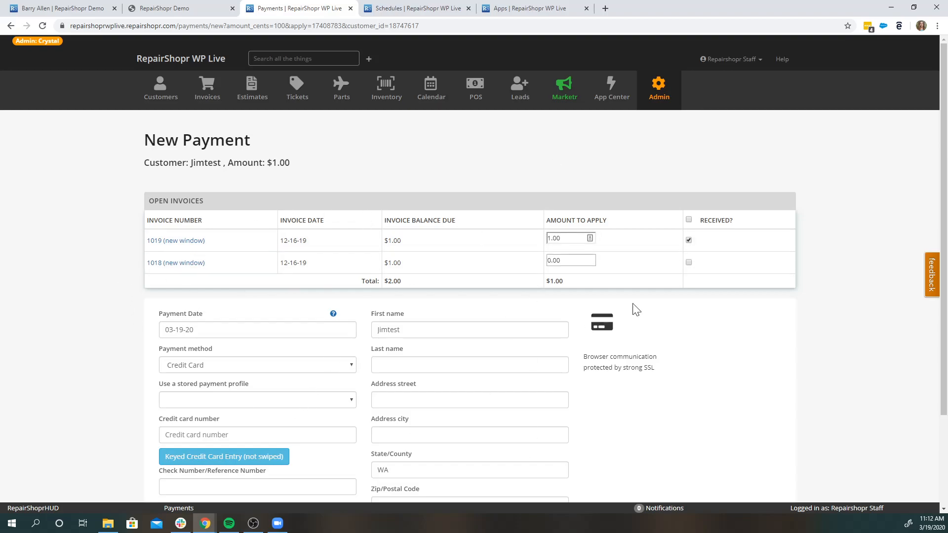
{"action": "mouse_move", "coordinate": [422, 315]}
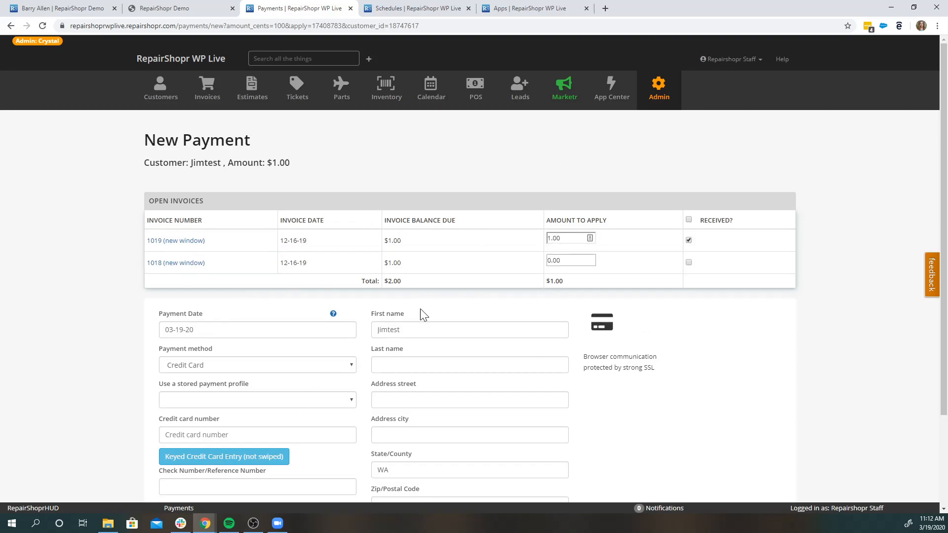
- Show Jimtest's New Recurring Invoice form with 'Auto charge credit card on file' and 'Card to use'
{"action": "left_click", "coordinate": [416, 8]}
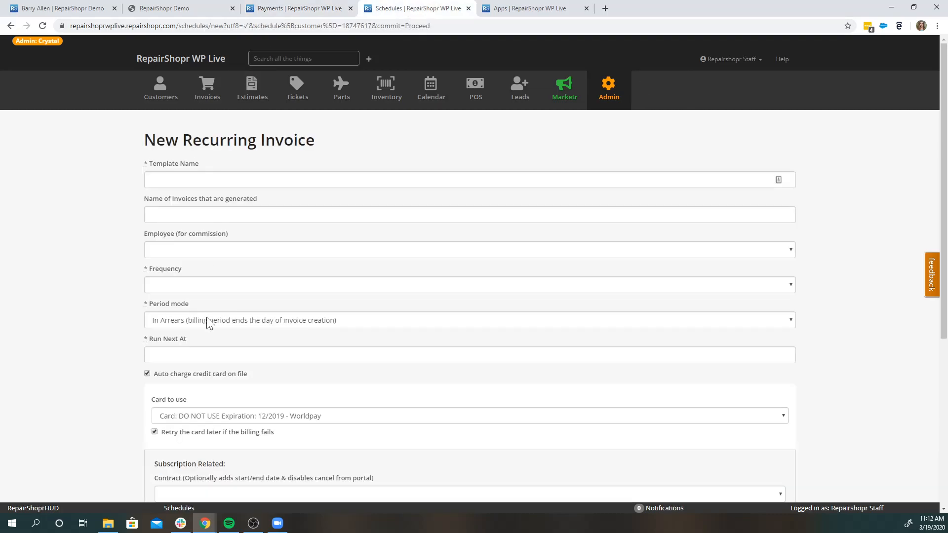
{"action": "mouse_move", "coordinate": [145, 144]}
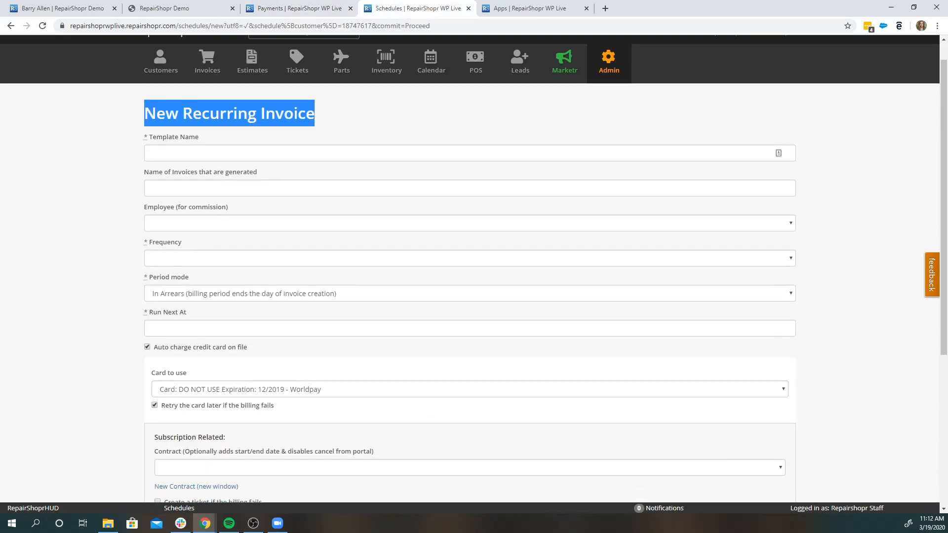
{"action": "scroll", "scroll_direction": "down", "scroll_amount": 3}
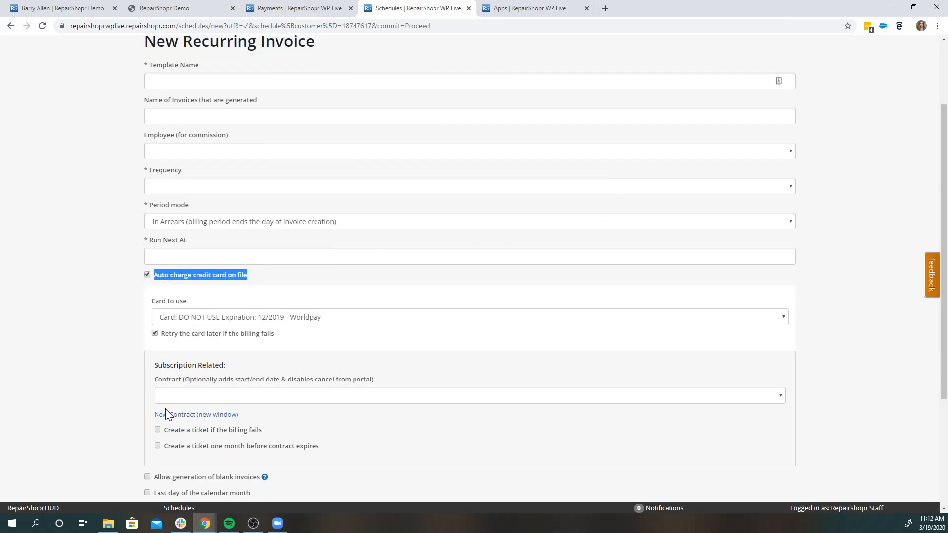
{"action": "mouse_move", "coordinate": [202, 340]}
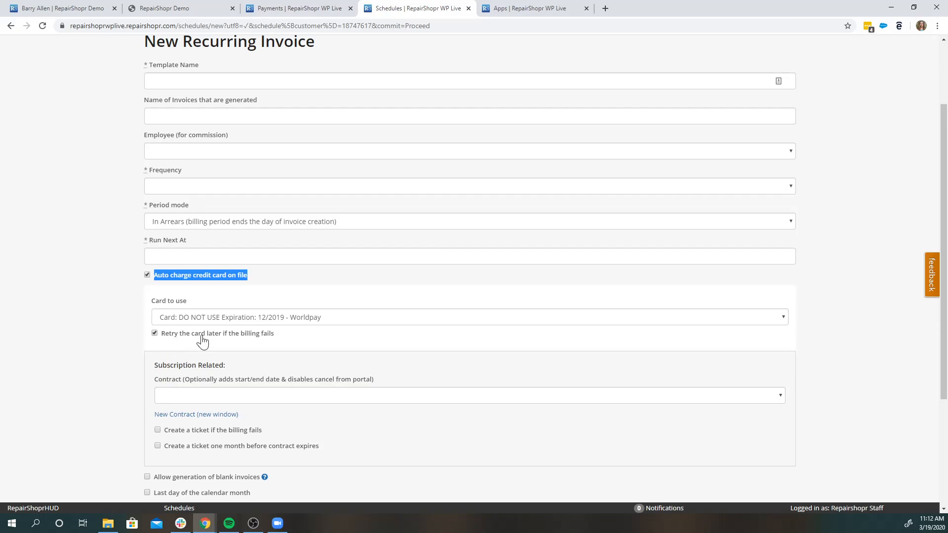
{"action": "mouse_move", "coordinate": [242, 342]}
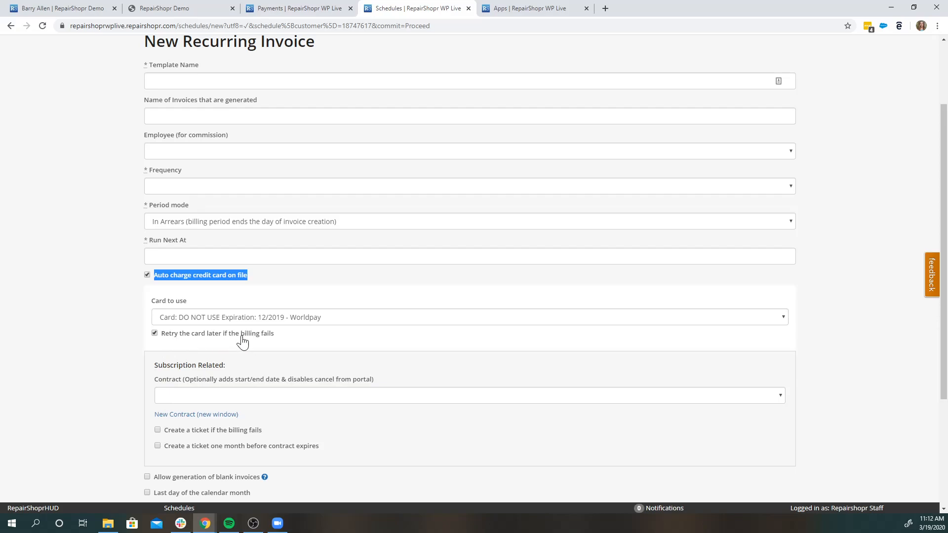
{"action": "mouse_move", "coordinate": [269, 348]}
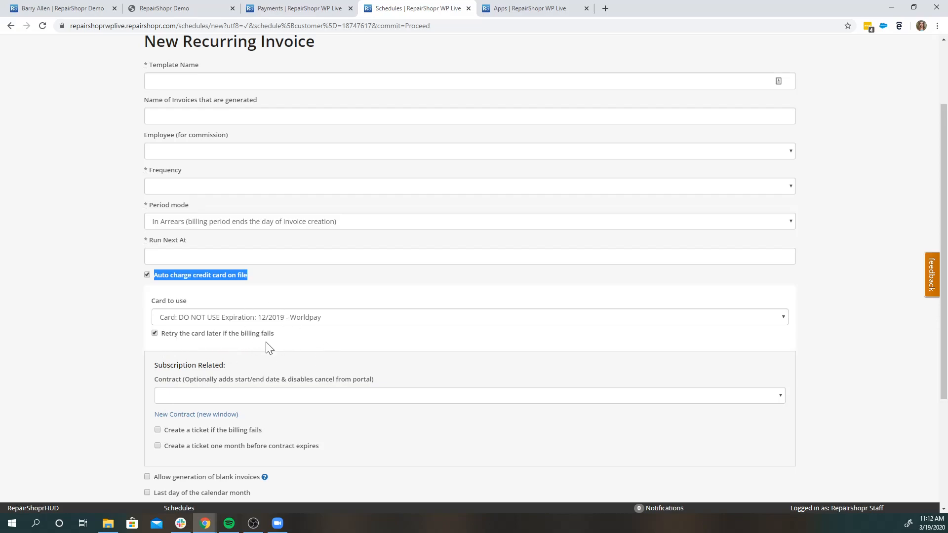
{"action": "mouse_move", "coordinate": [201, 358]}
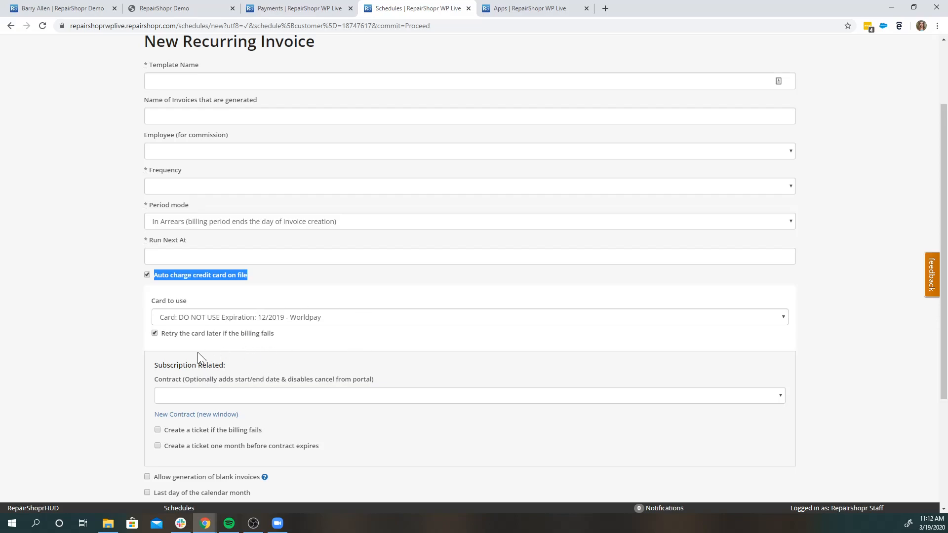
{"action": "mouse_move", "coordinate": [512, 358]}
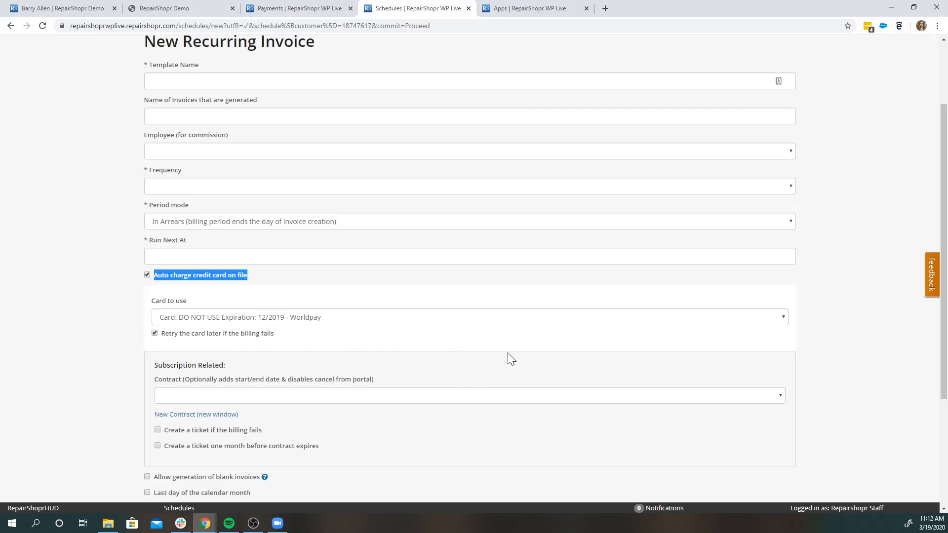
{"action": "mouse_move", "coordinate": [321, 370]}
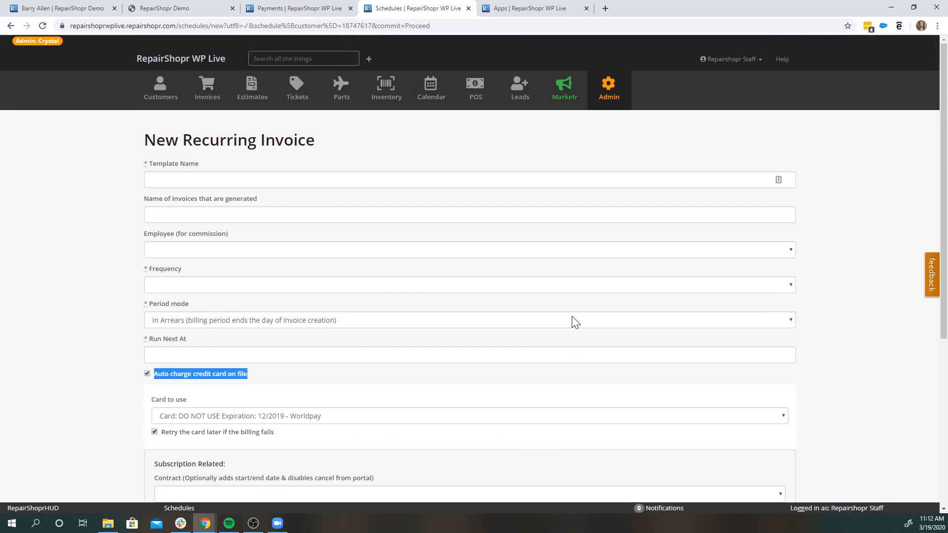
{"action": "mouse_move", "coordinate": [609, 94]}
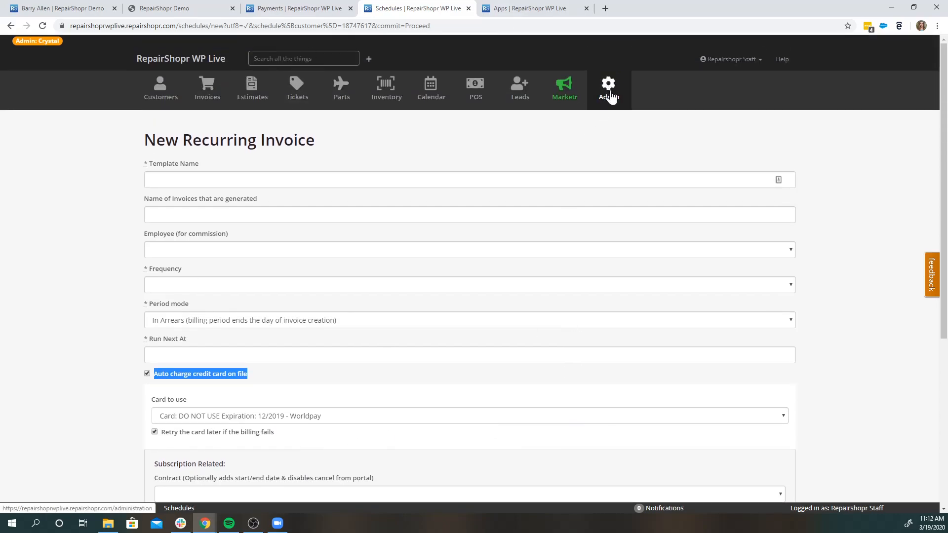
{"action": "left_click", "coordinate": [608, 84]}
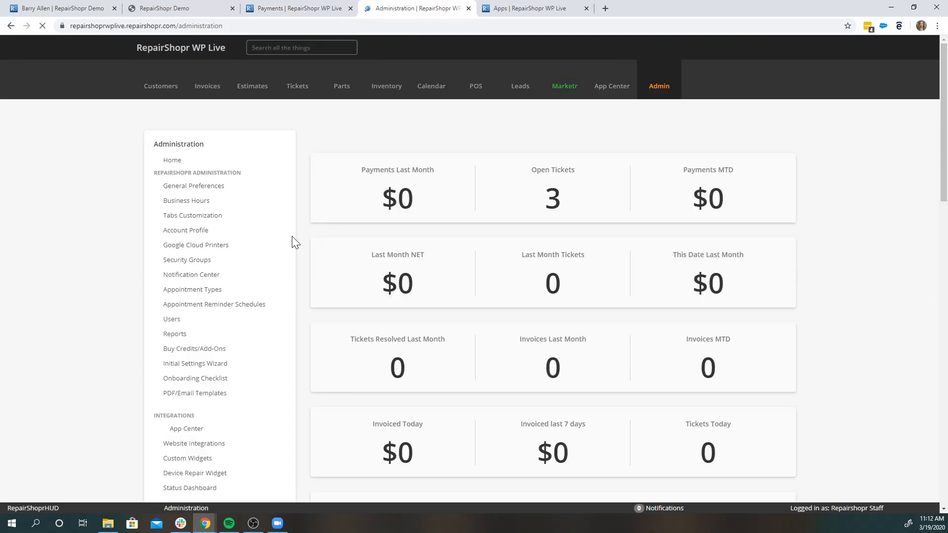
{"action": "scroll", "scroll_direction": "down", "scroll_amount": 3}
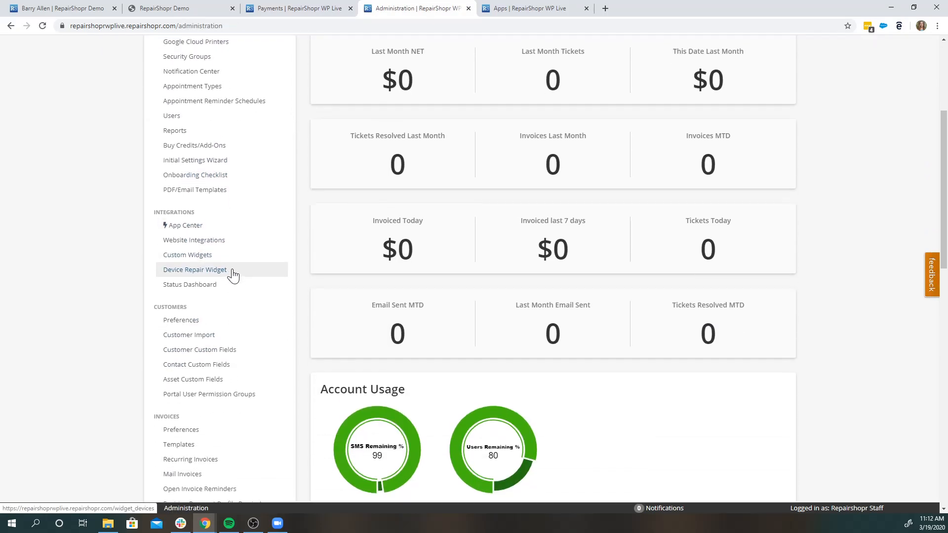
{"action": "left_click", "coordinate": [181, 429]}
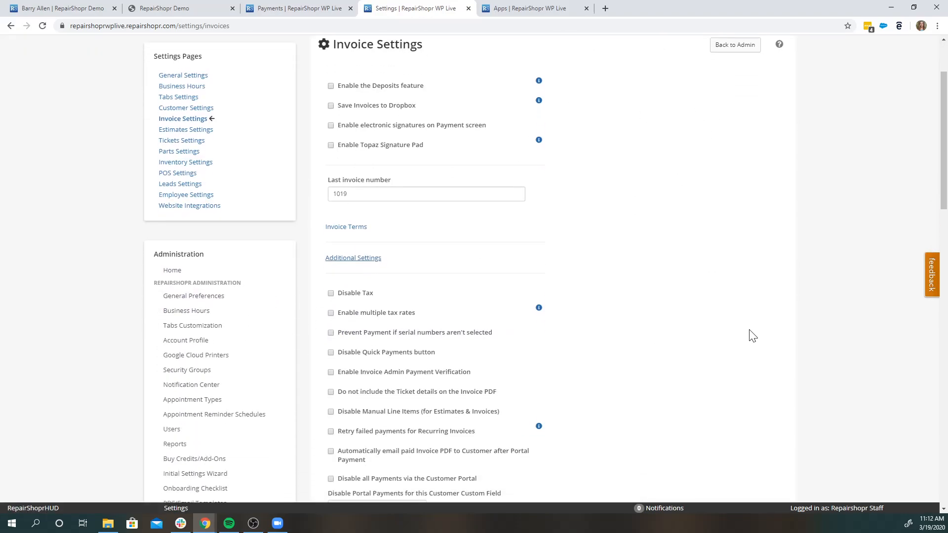
{"action": "scroll", "scroll_direction": "down", "scroll_amount": 3}
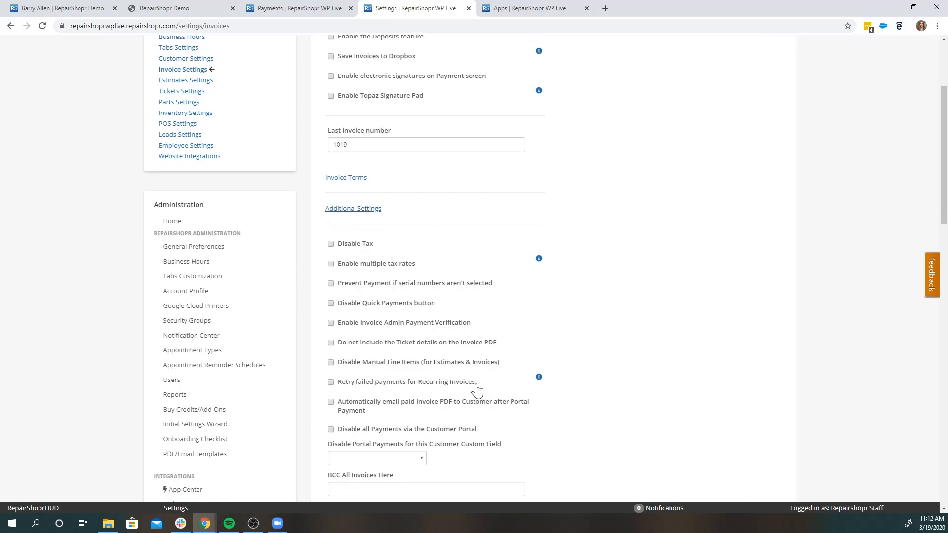
{"action": "double_click", "coordinate": [405, 382]}
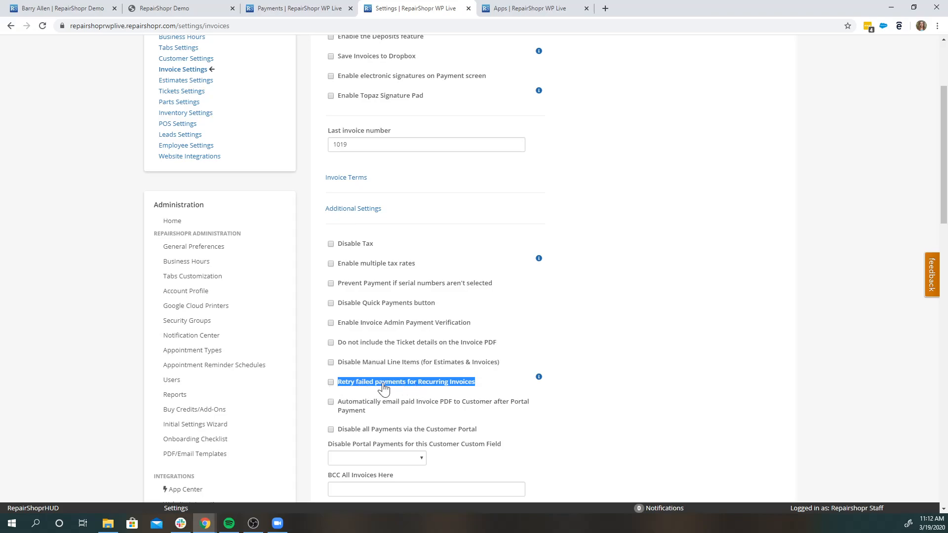
{"action": "mouse_move", "coordinate": [369, 417]}
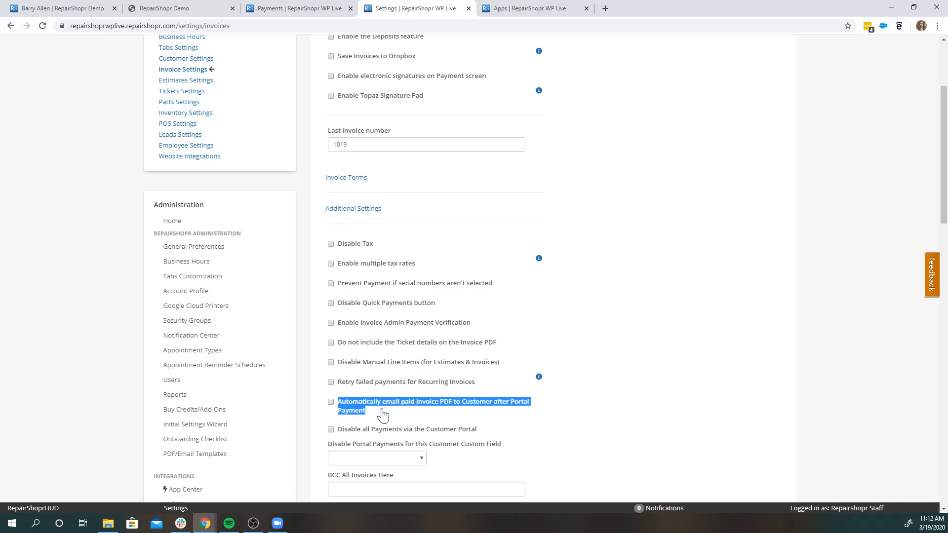
{"action": "mouse_move", "coordinate": [336, 407]}
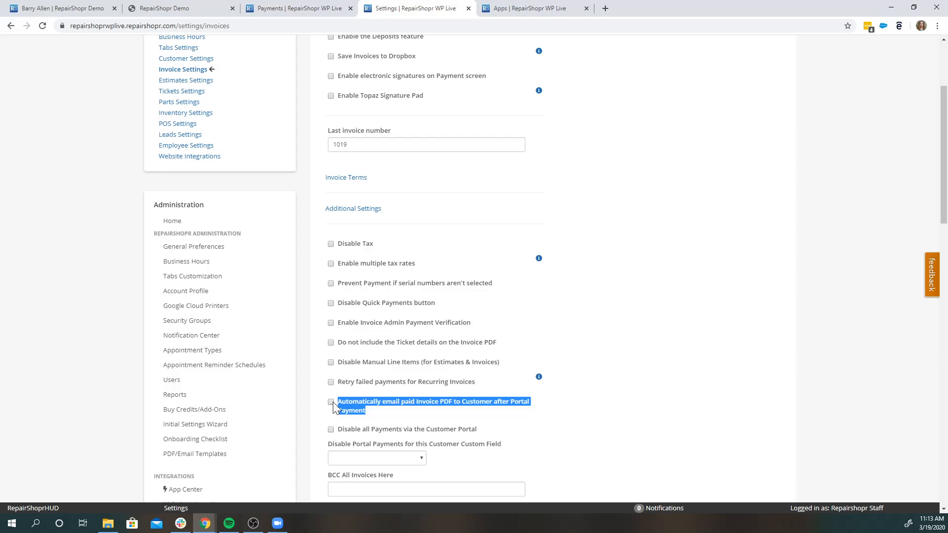
{"action": "mouse_move", "coordinate": [463, 381]}
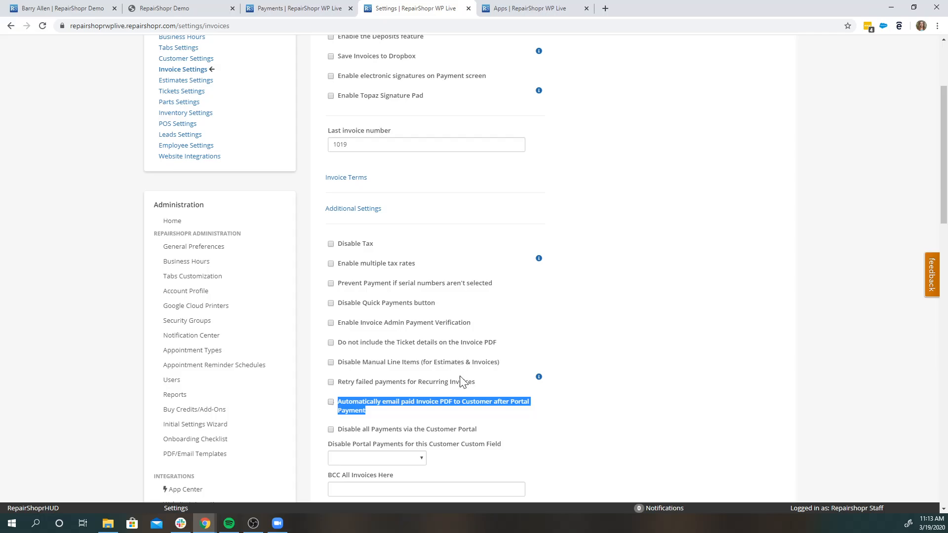
{"action": "mouse_move", "coordinate": [487, 386]}
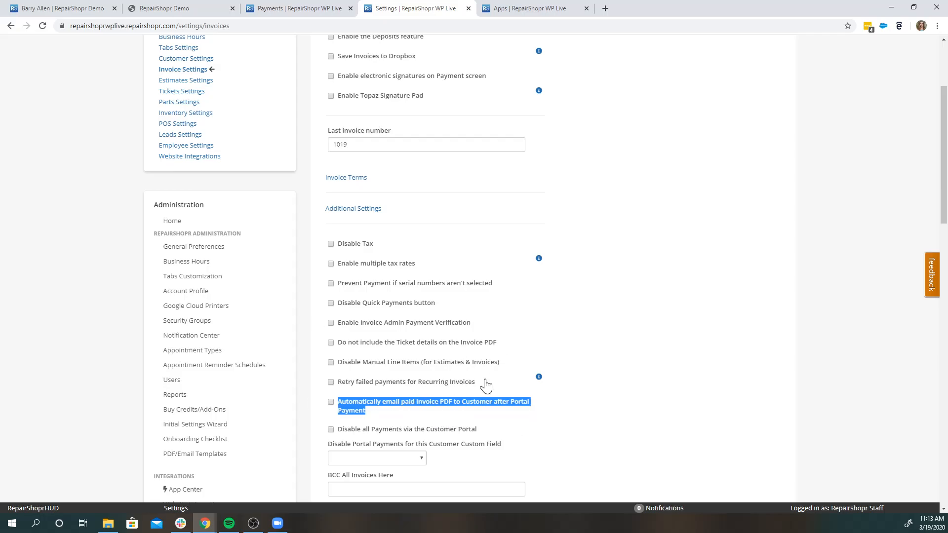
{"action": "mouse_move", "coordinate": [408, 421]}
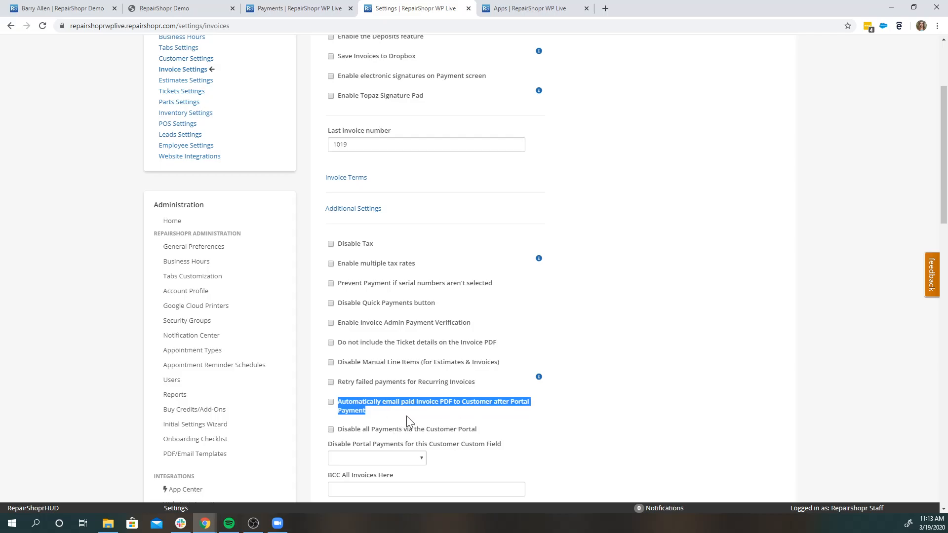
{"action": "mouse_move", "coordinate": [320, 395]}
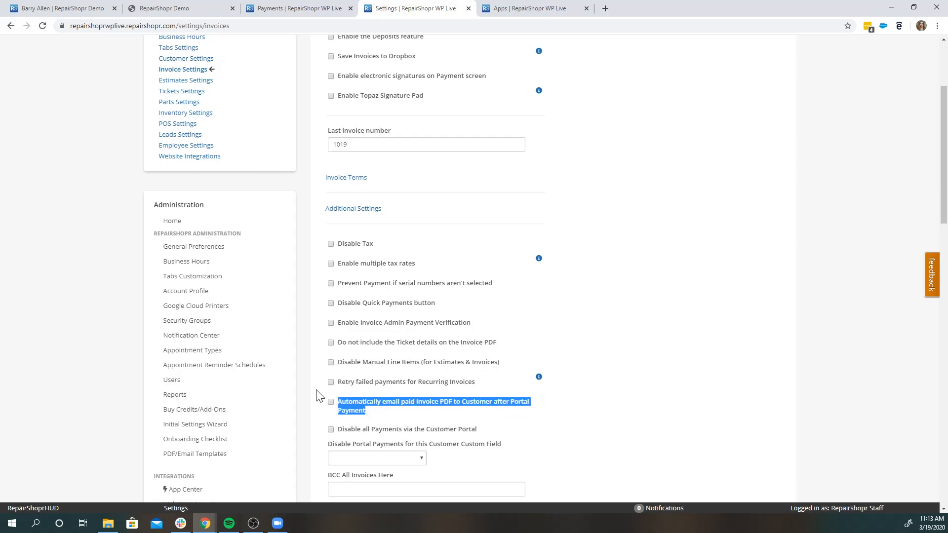
{"action": "scroll", "scroll_direction": "up", "scroll_amount": 3}
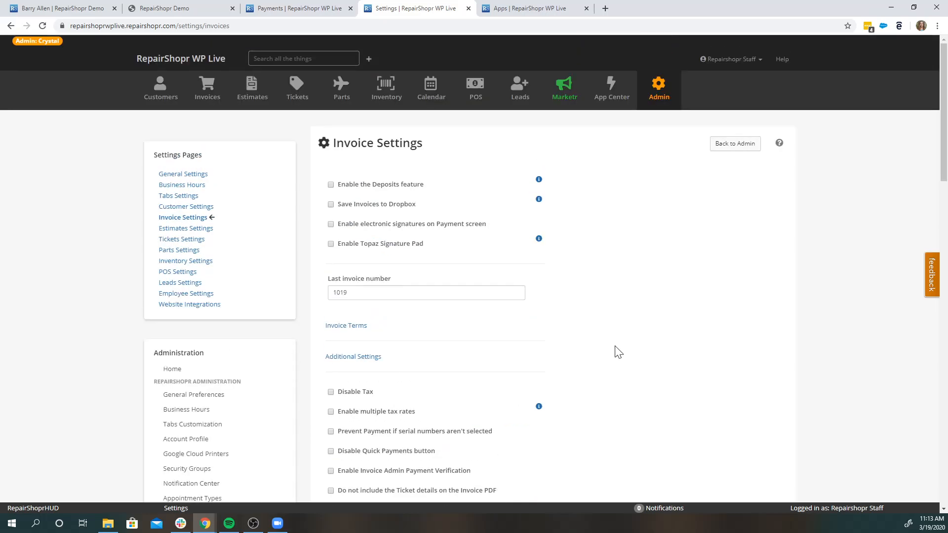
{"action": "mouse_move", "coordinate": [529, 8]}
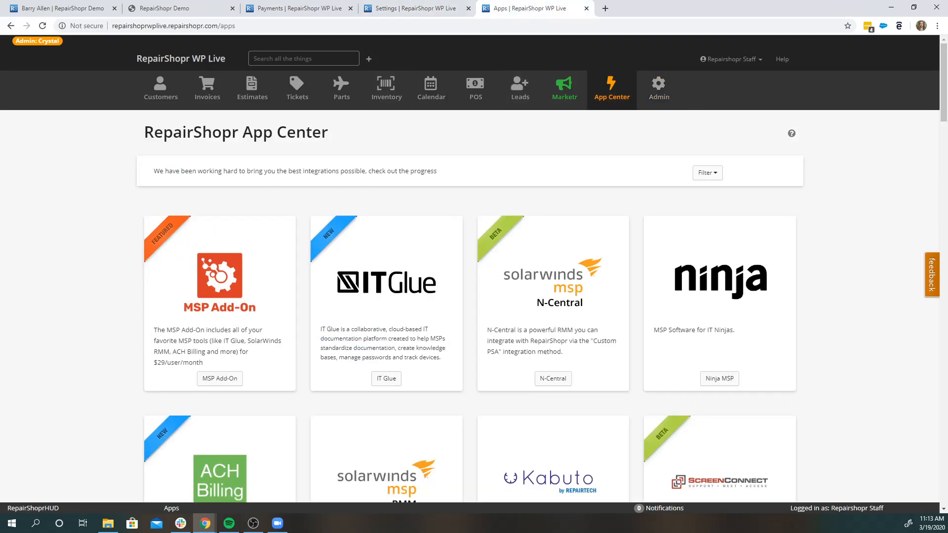
- Scroll the App Center list and open the Worldpay Payments sign-up page
{"action": "scroll", "scroll_direction": "down", "scroll_amount": 3}
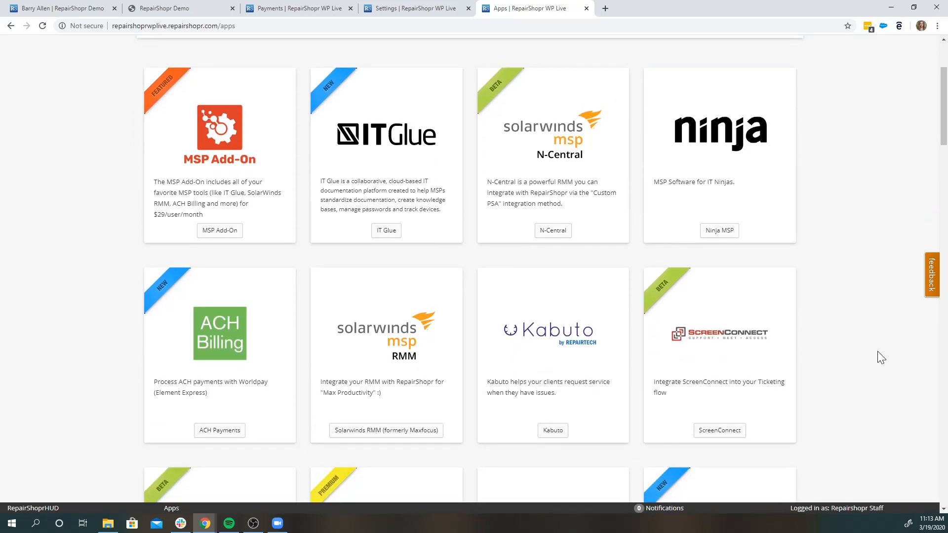
{"action": "scroll", "scroll_direction": "down", "scroll_amount": 3}
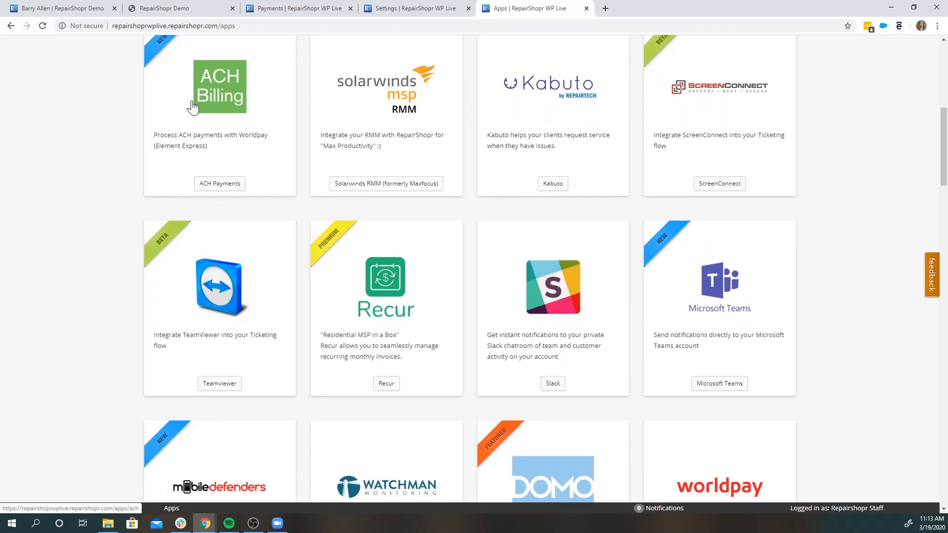
{"action": "scroll", "scroll_direction": "down", "scroll_amount": 3}
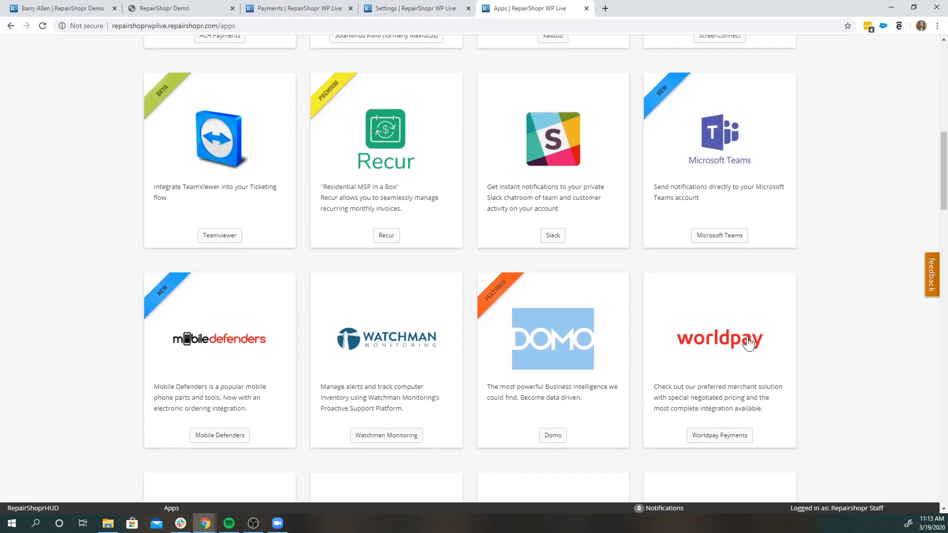
{"action": "scroll", "scroll_direction": "up", "scroll_amount": 3}
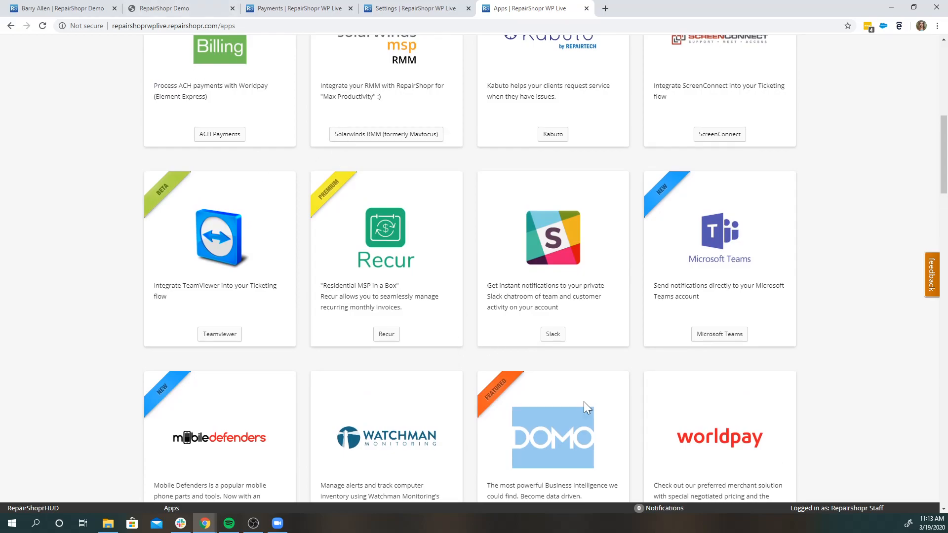
{"action": "scroll", "scroll_direction": "down", "scroll_amount": 3}
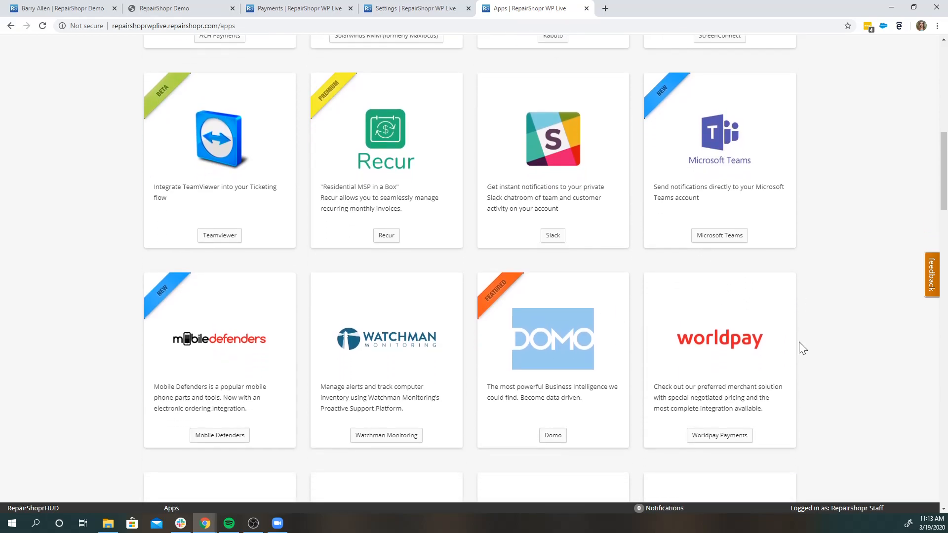
{"action": "scroll", "scroll_direction": "down", "scroll_amount": 3}
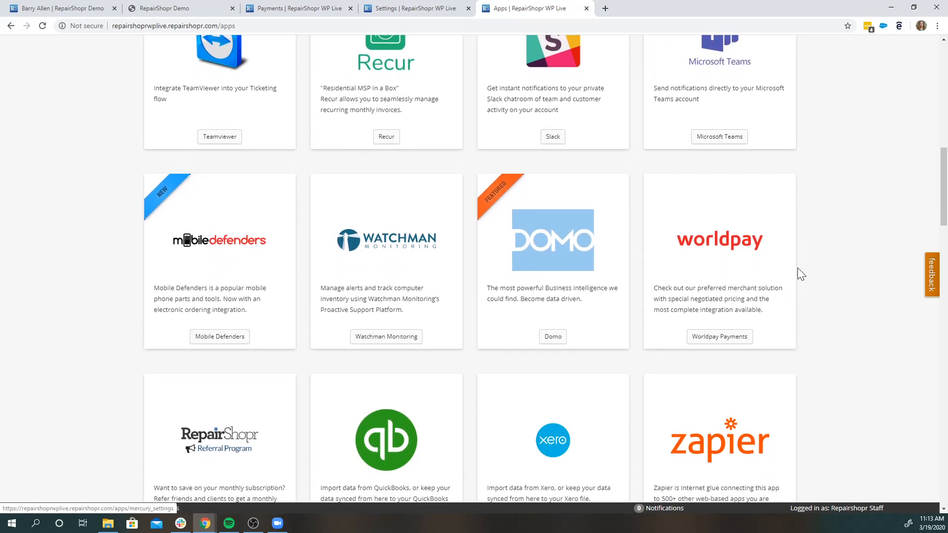
{"action": "scroll", "scroll_direction": "down", "scroll_amount": 3}
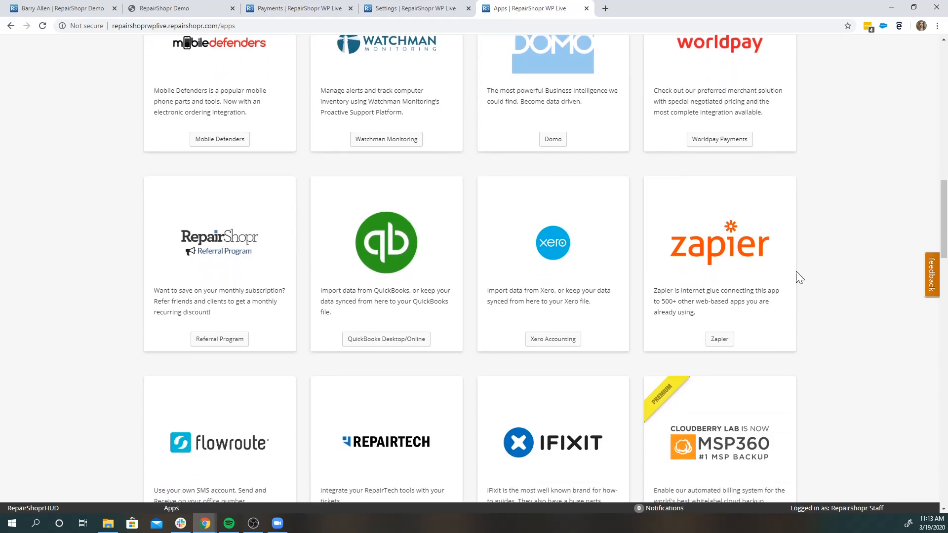
{"action": "scroll", "scroll_direction": "up", "scroll_amount": 3}
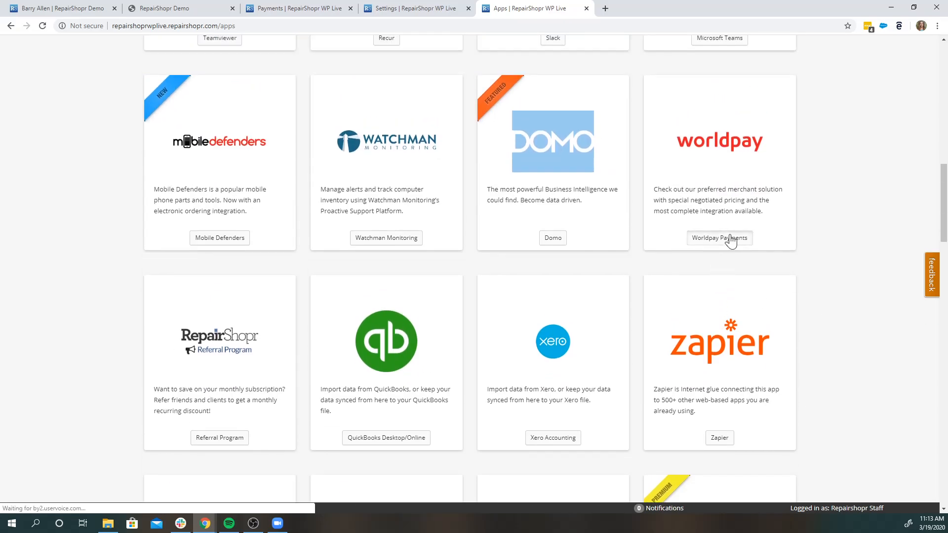
{"action": "left_click", "coordinate": [719, 238]}
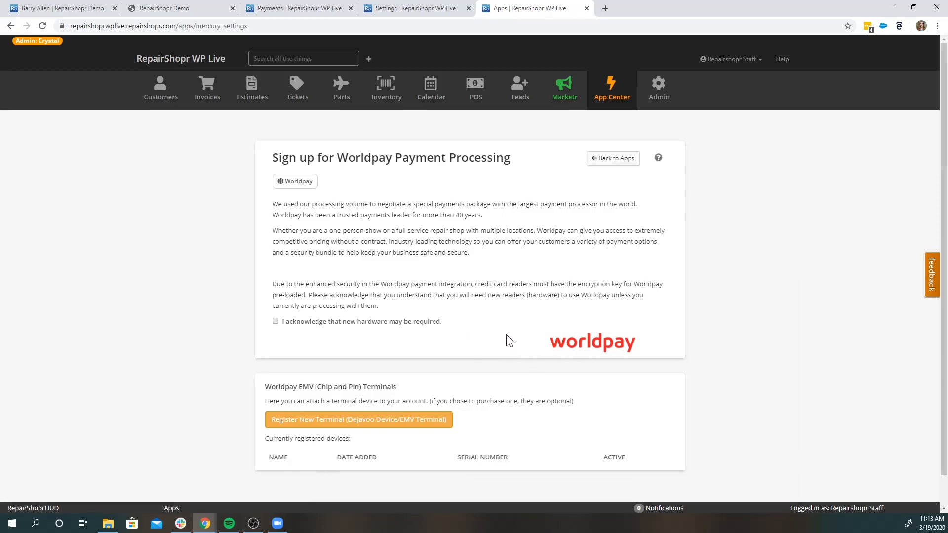
{"action": "mouse_move", "coordinate": [434, 325]}
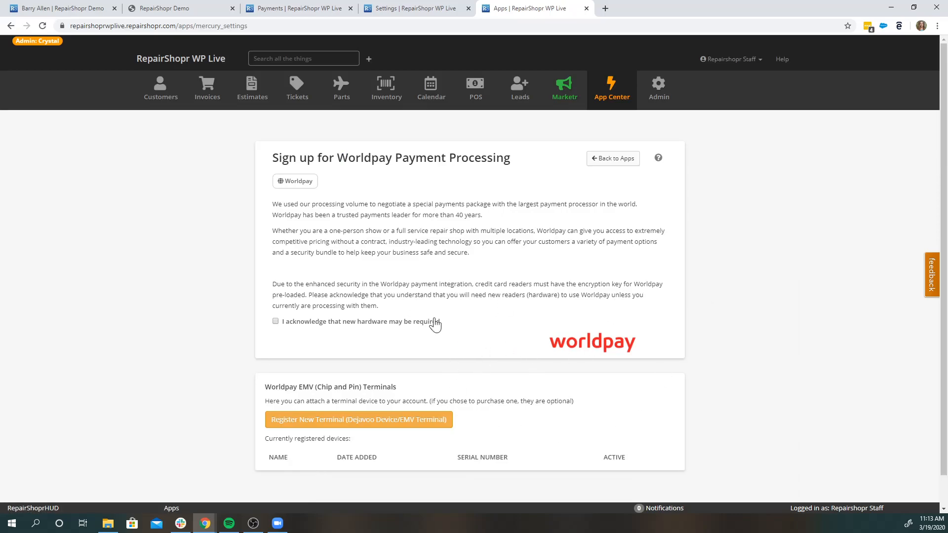
{"action": "mouse_move", "coordinate": [555, 317]}
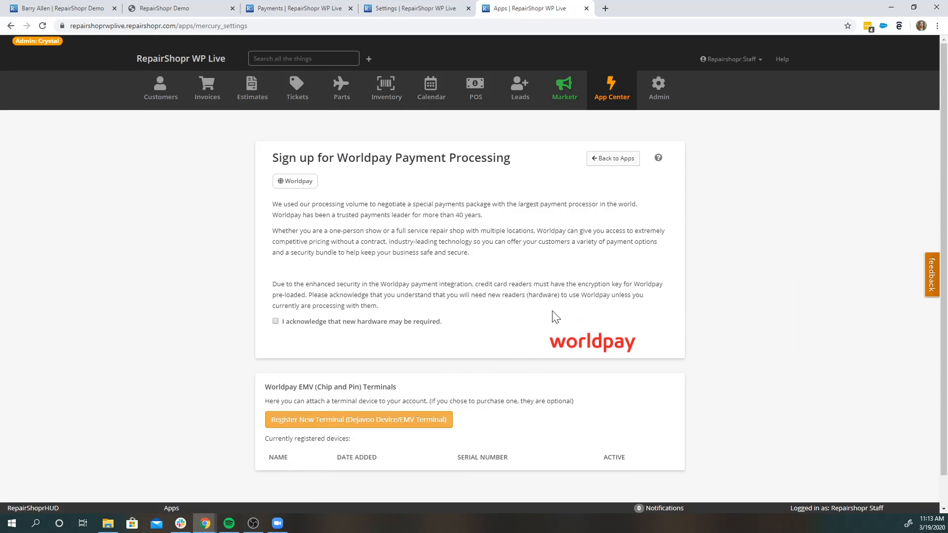